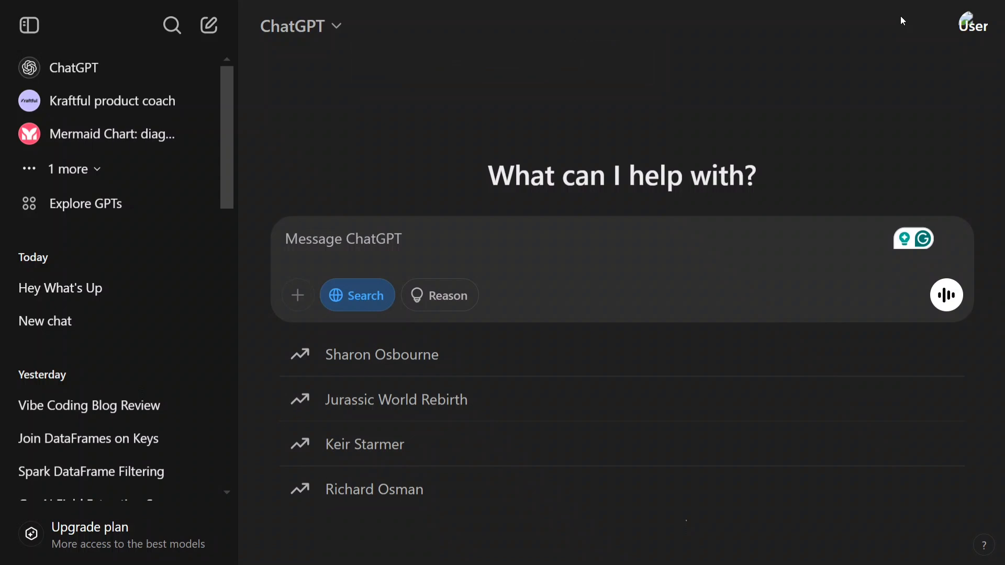
Draft the prompt 'generate python code to explain knn algo using manim video' without sending it.
click(344, 239)
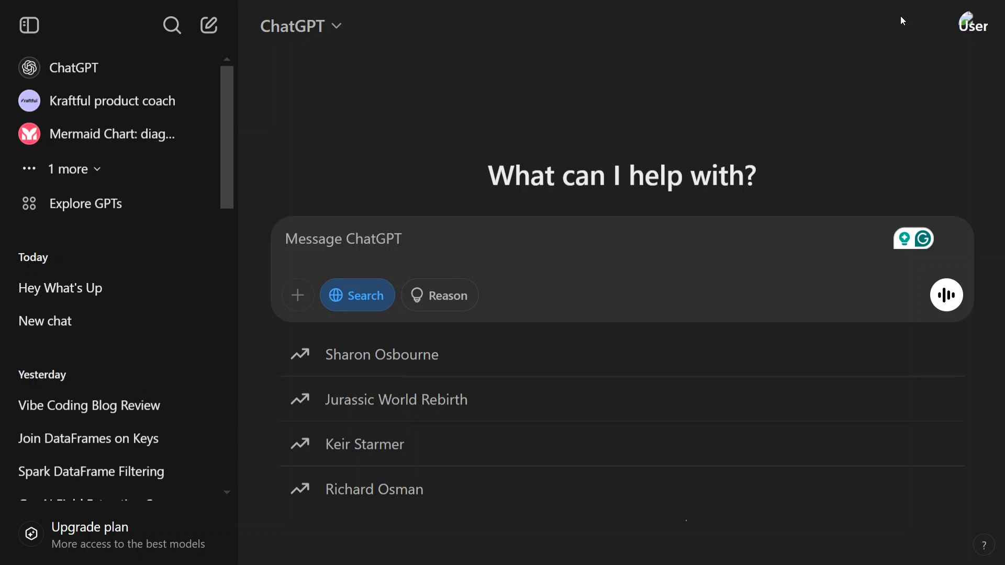
click(343, 238)
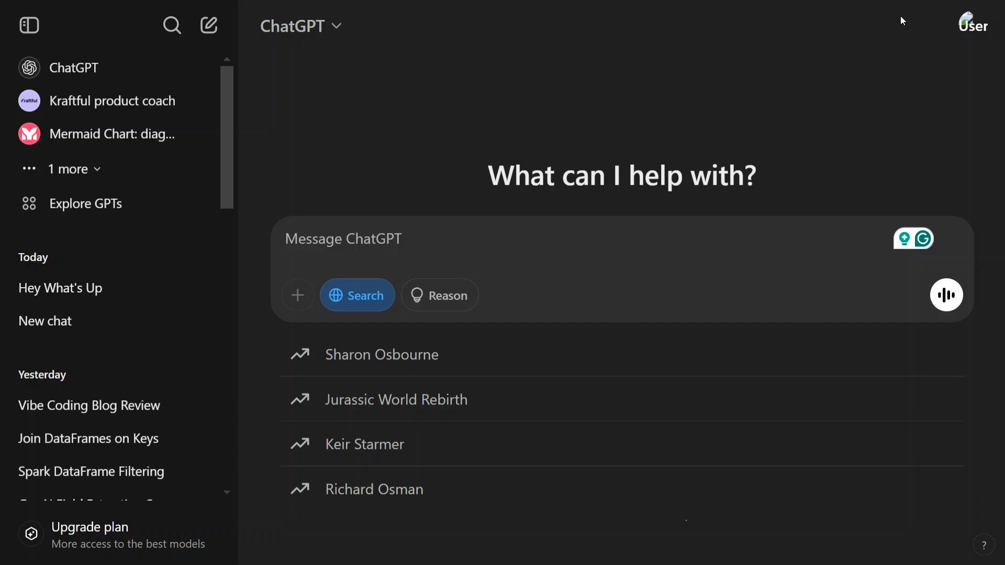
click(343, 238)
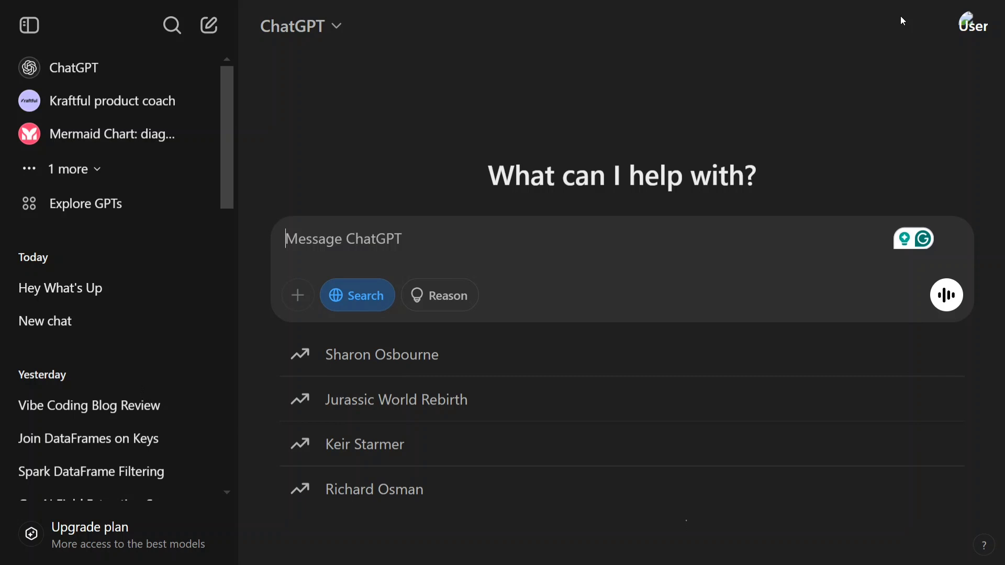
text(generate python code to)
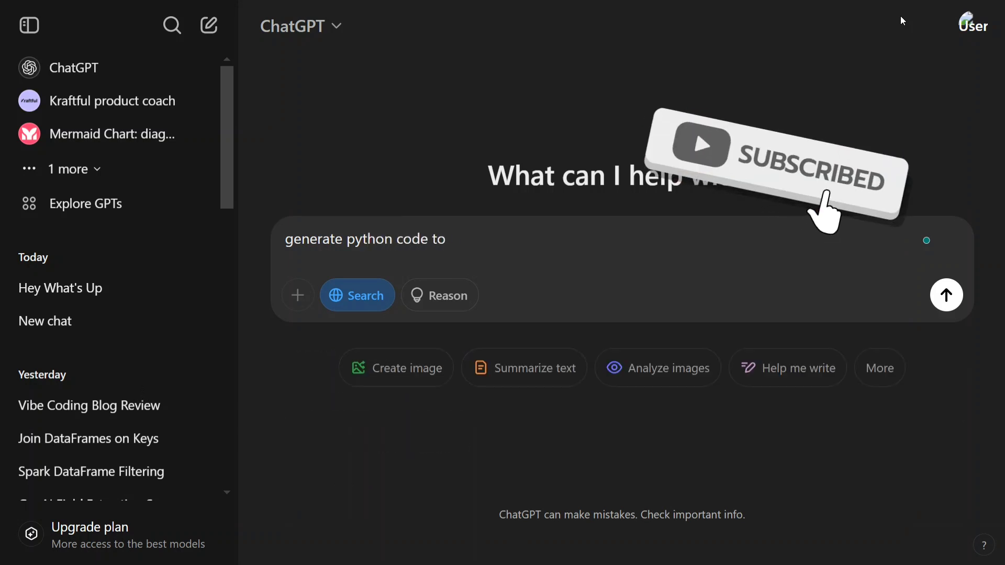
text(explain)
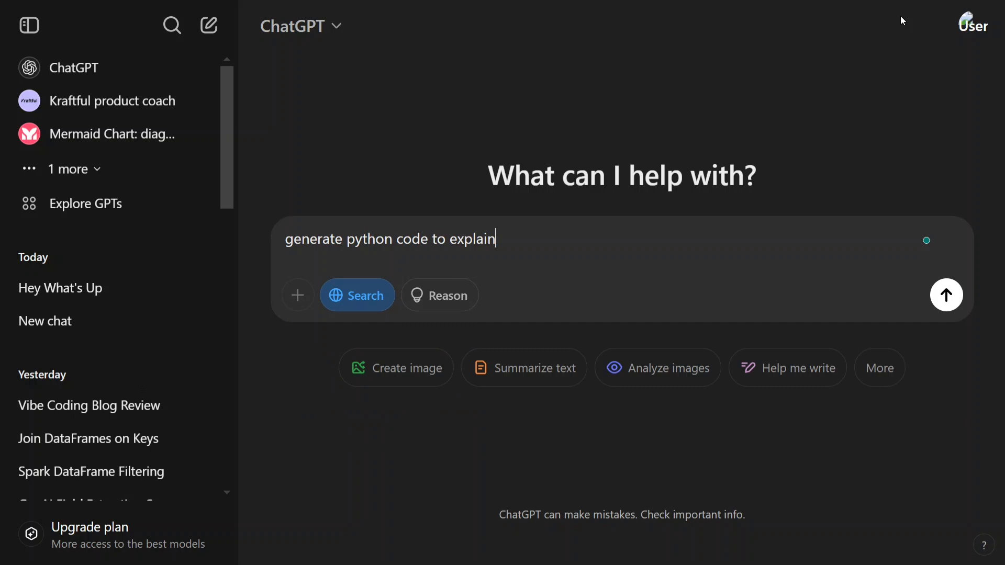
text(knn algo u)
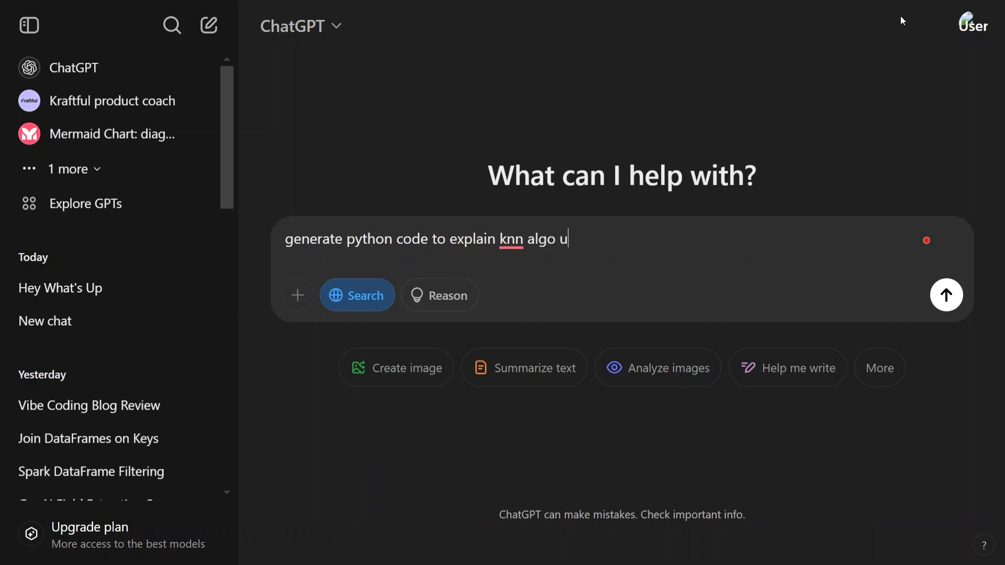
text(sing manim video)
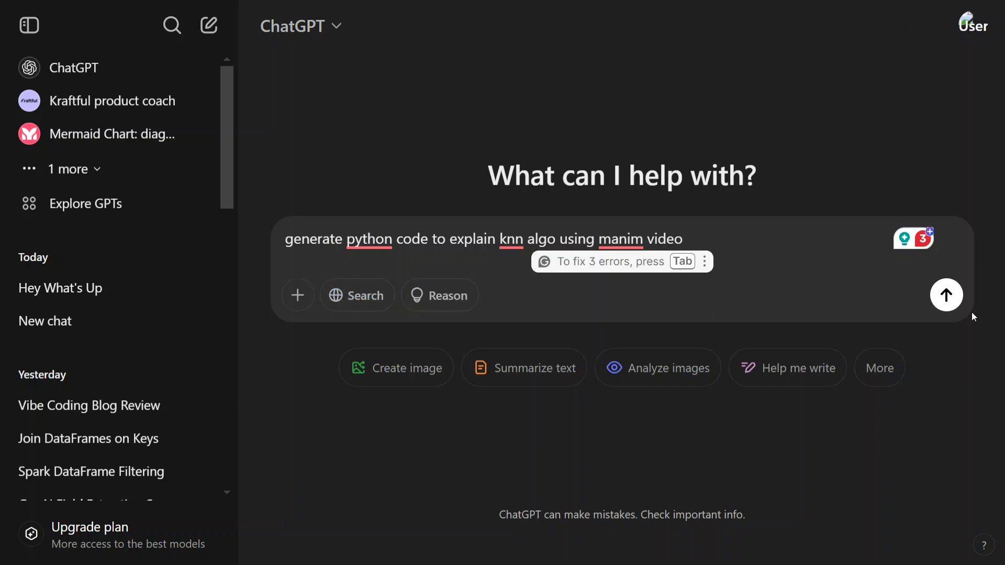
mouse_move(946, 295)
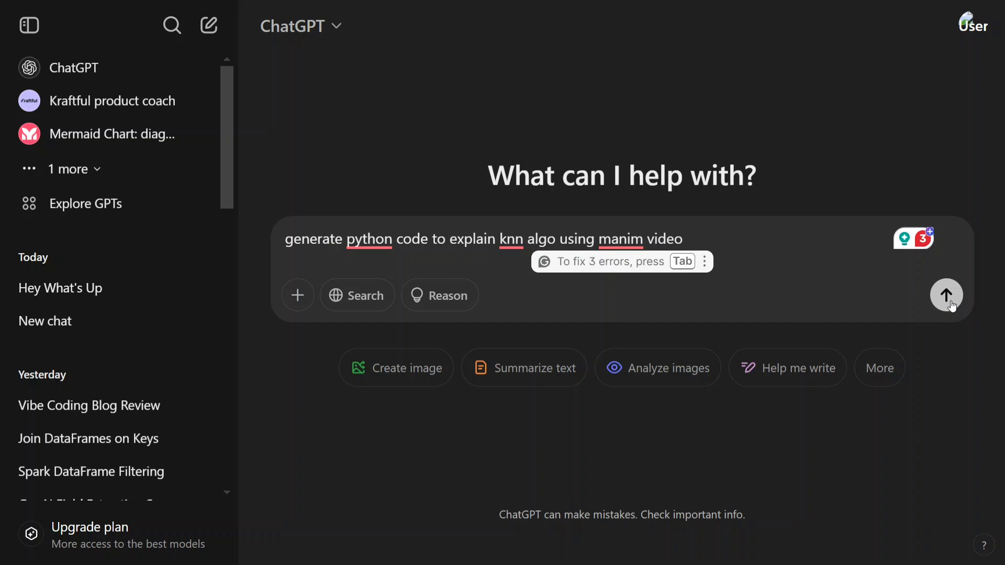
Send the request and review the generated Knn Manim Explainer script, then move to the Colab cell.
click(946, 295)
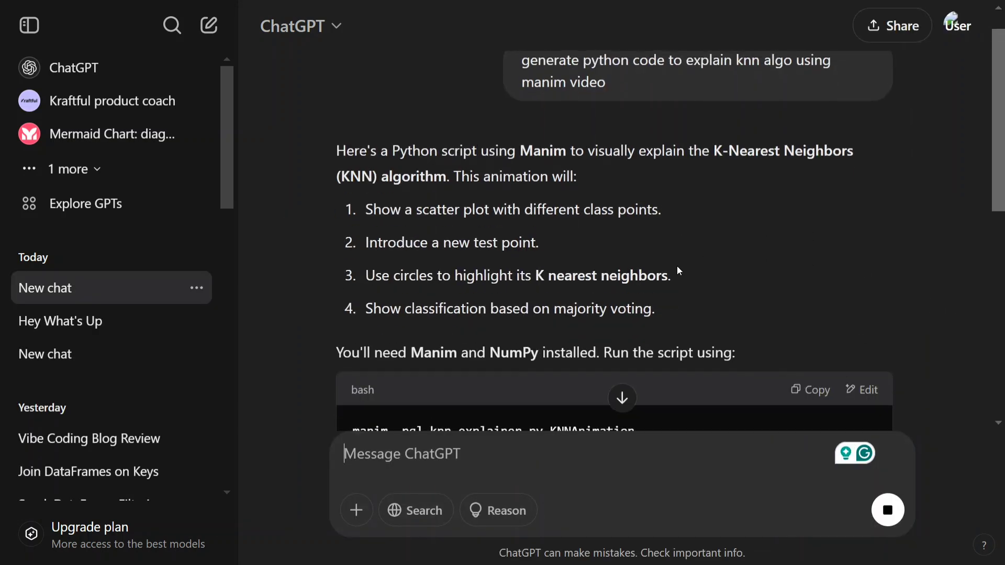
scroll(down, 3)
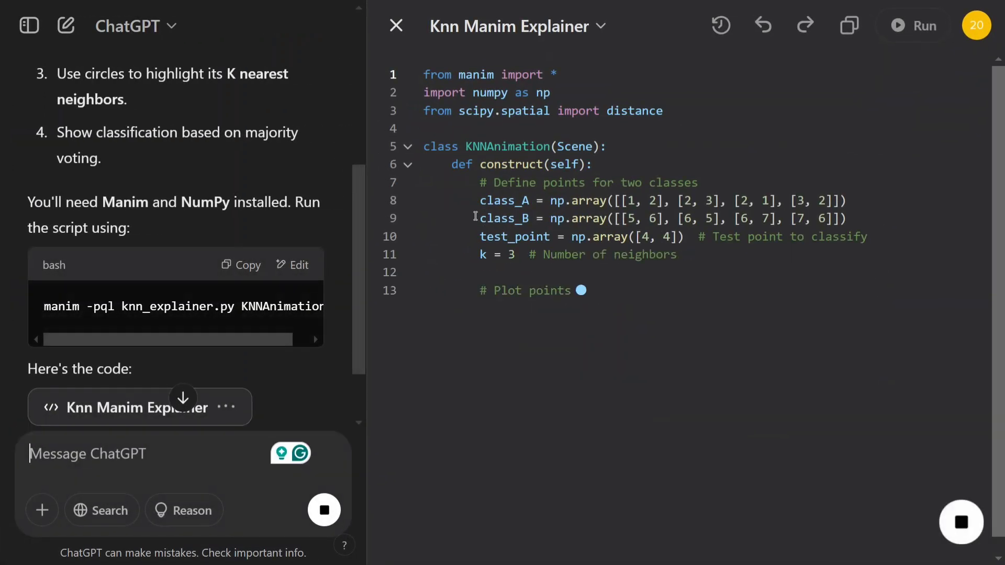
scroll(down, 3)
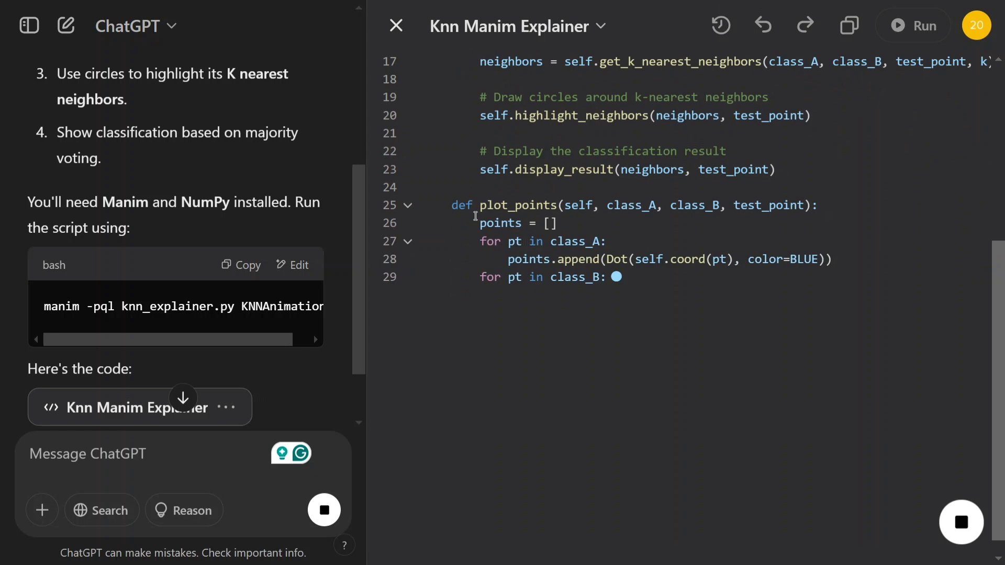
scroll(down, 3)
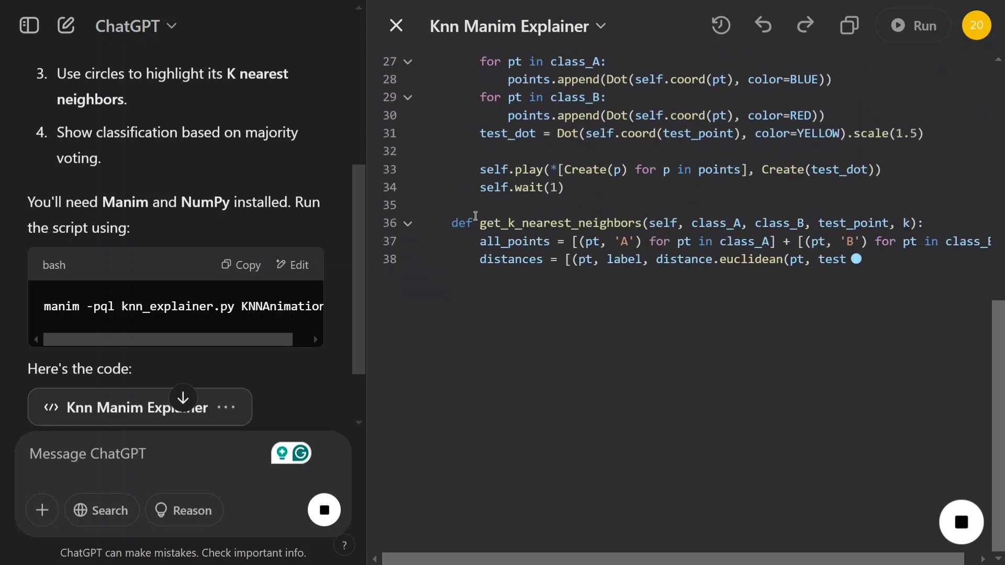
scroll(down, 3)
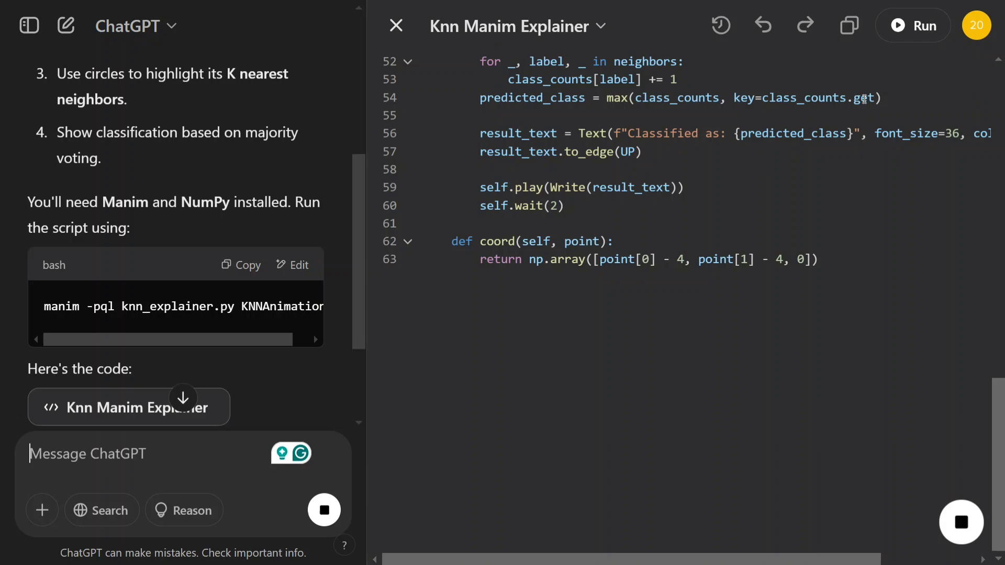
mouse_move(912, 25)
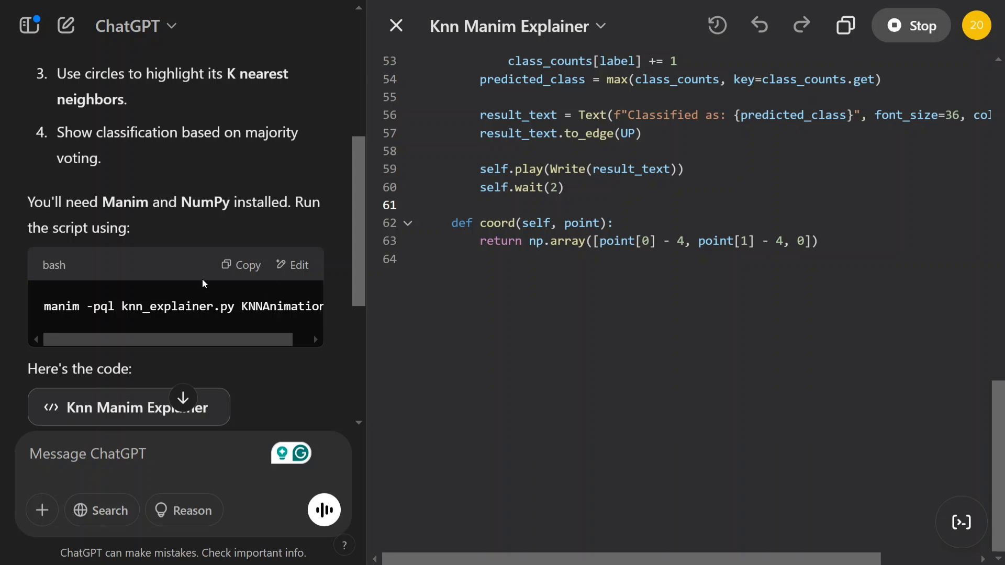
click(241, 265)
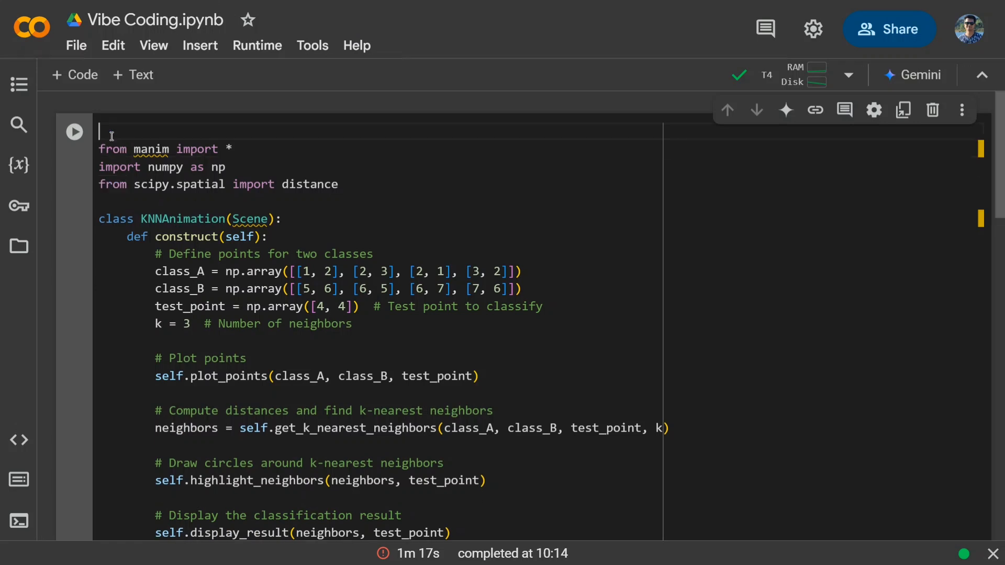
Prefix the cell with '!manim -pql knn_explainer.py KNNAnimation' and run it, hitting the missing manim error.
text(manim -pql knn_explainer.py KNNAnimation)
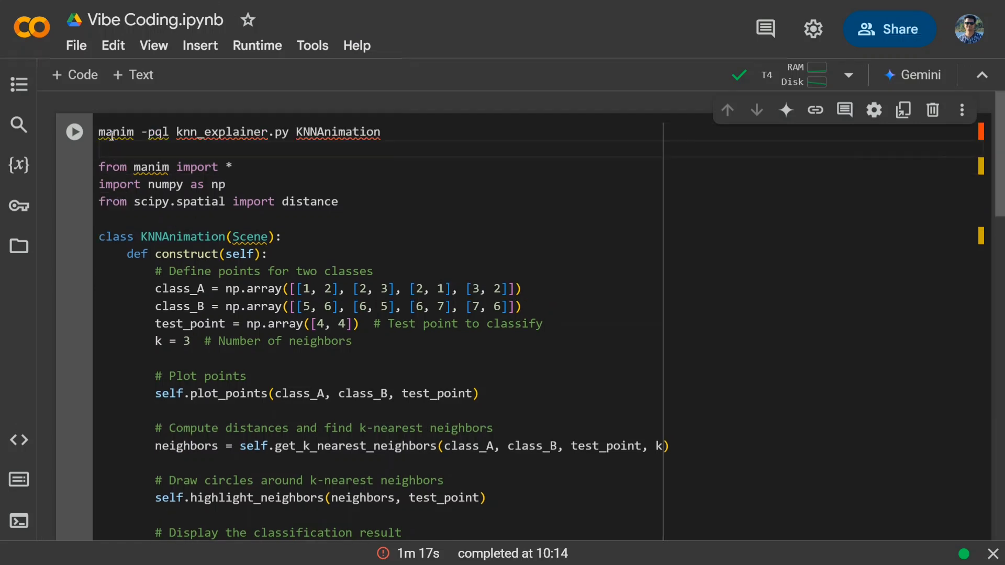
text(!)
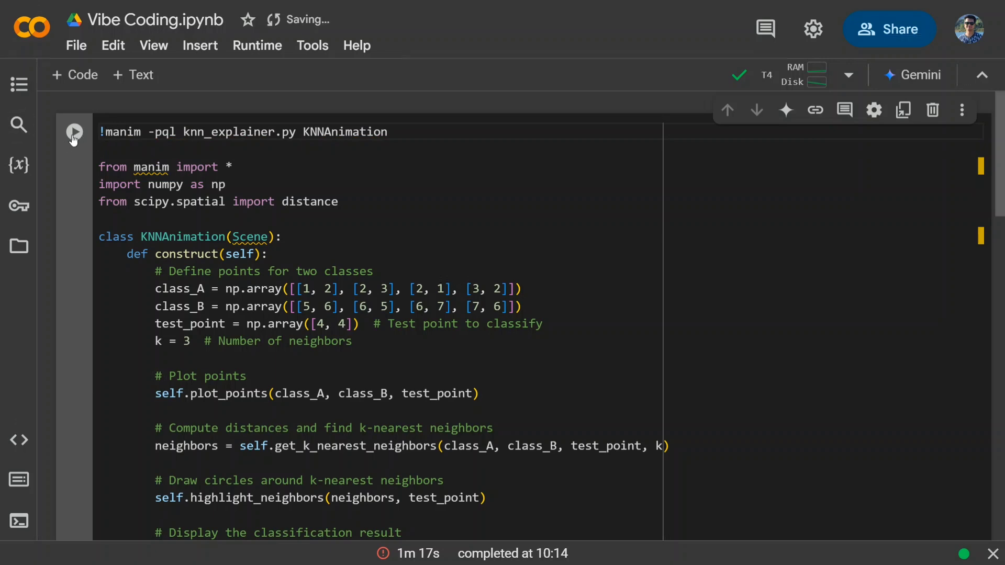
mouse_move(74, 132)
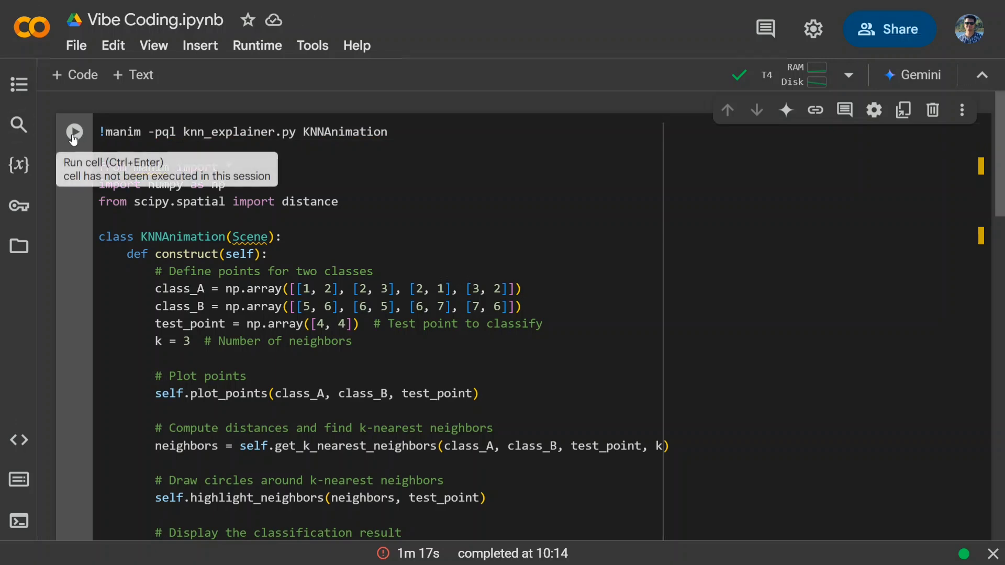
click(74, 132)
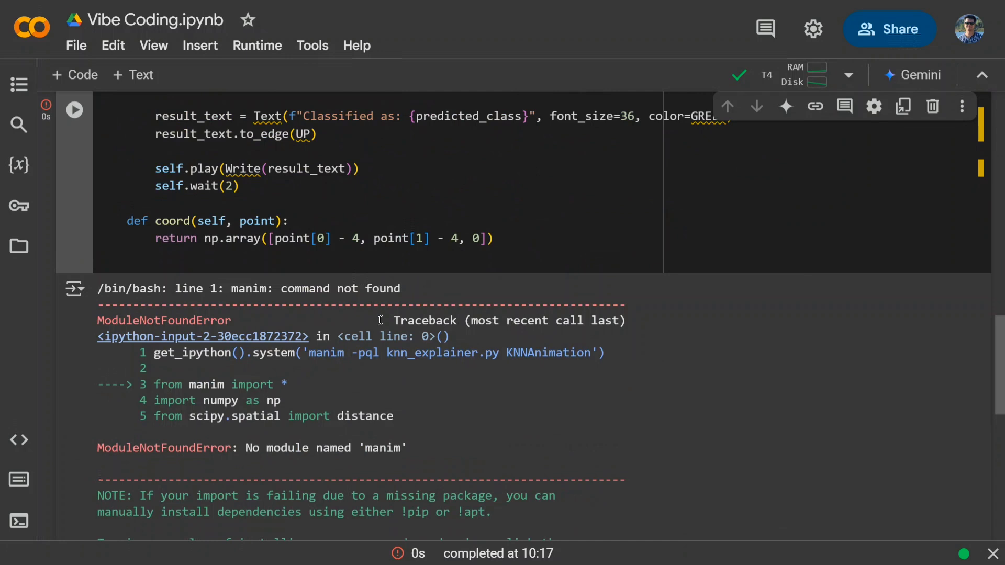
scroll(down, 3)
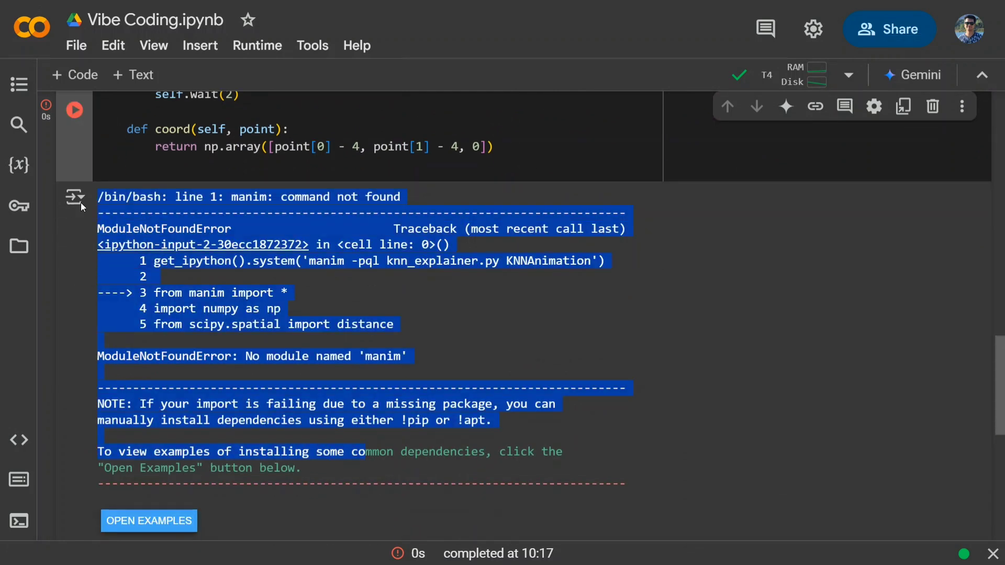
mouse_move(76, 196)
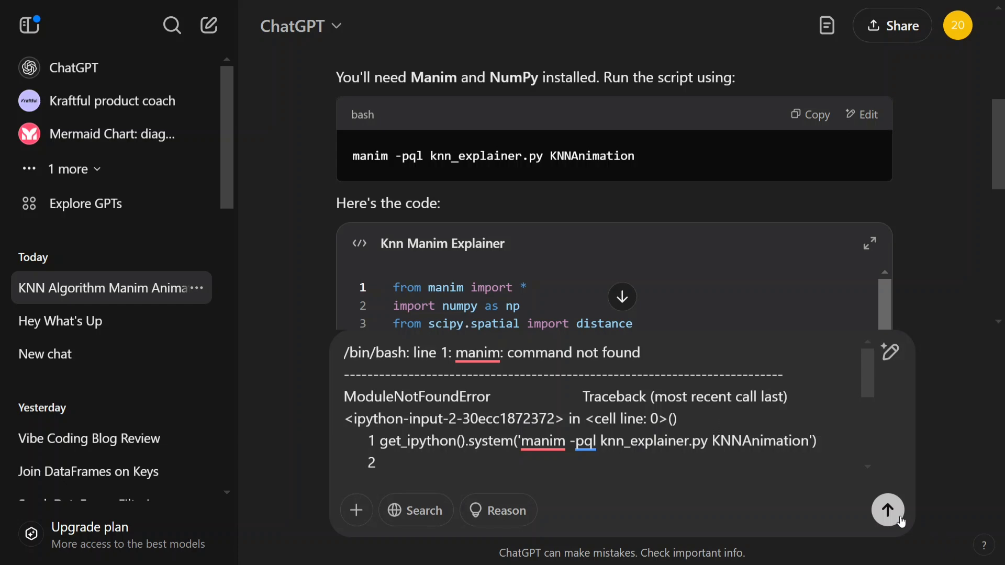
Send the manim error to ChatGPT and get the pip install manim advice.
click(888, 510)
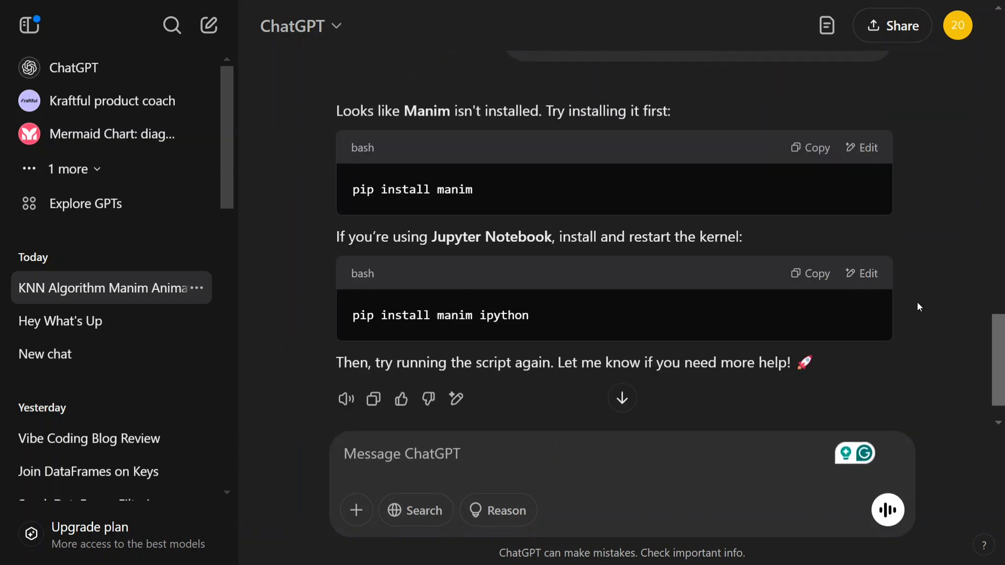
click(809, 148)
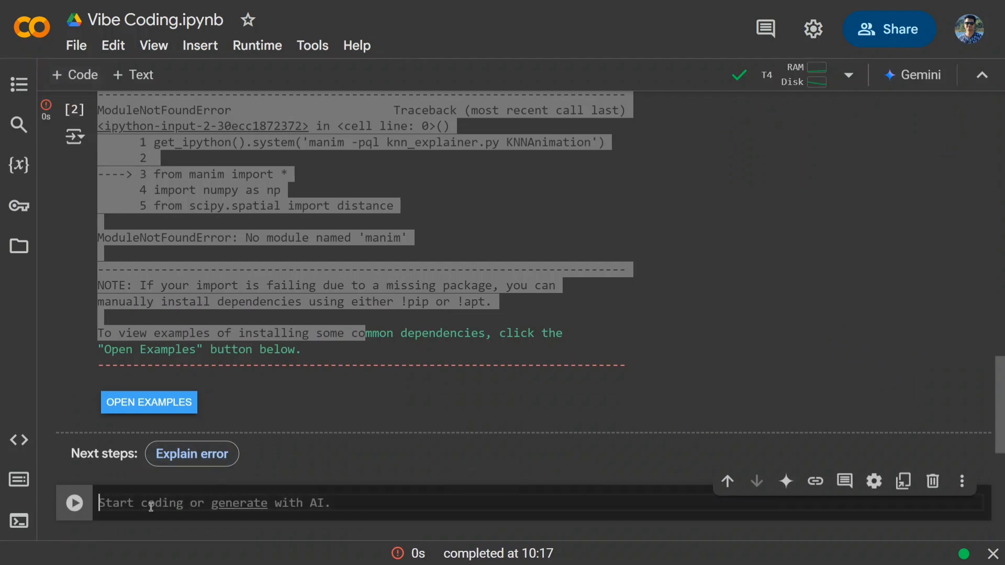
Run '!pip install manim' in a new cell; it fails while building manimpango.
text(!)
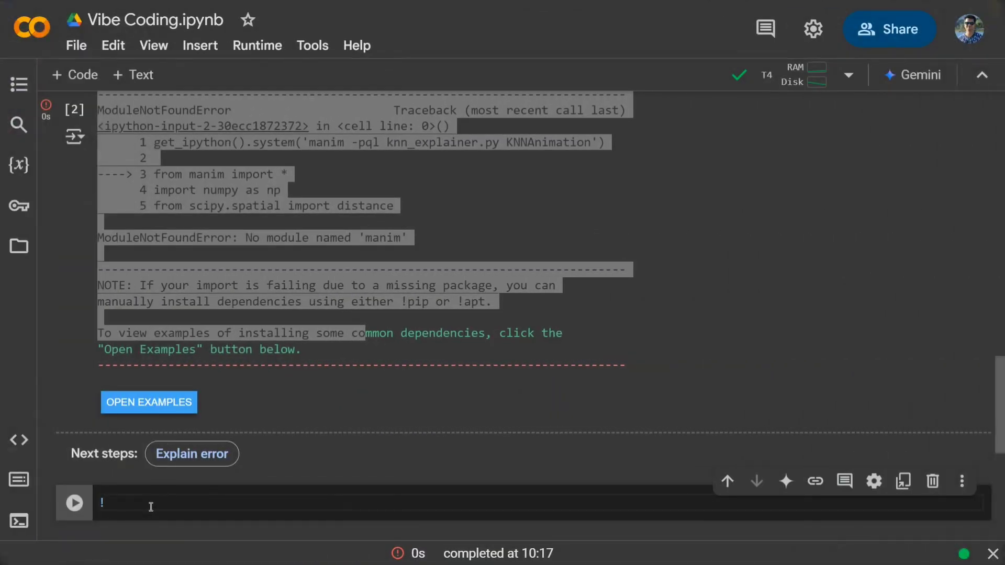
text(pip install manim)
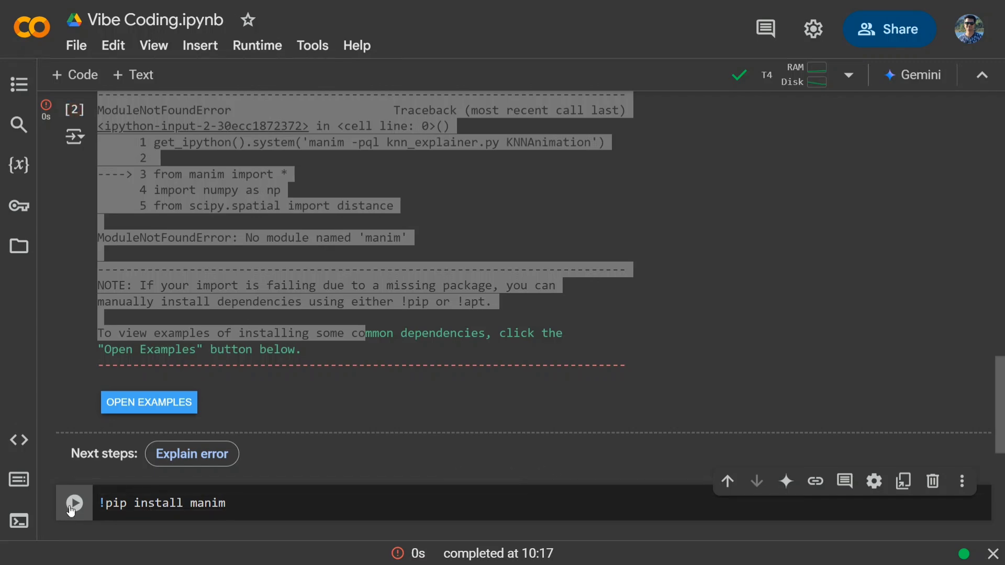
click(73, 502)
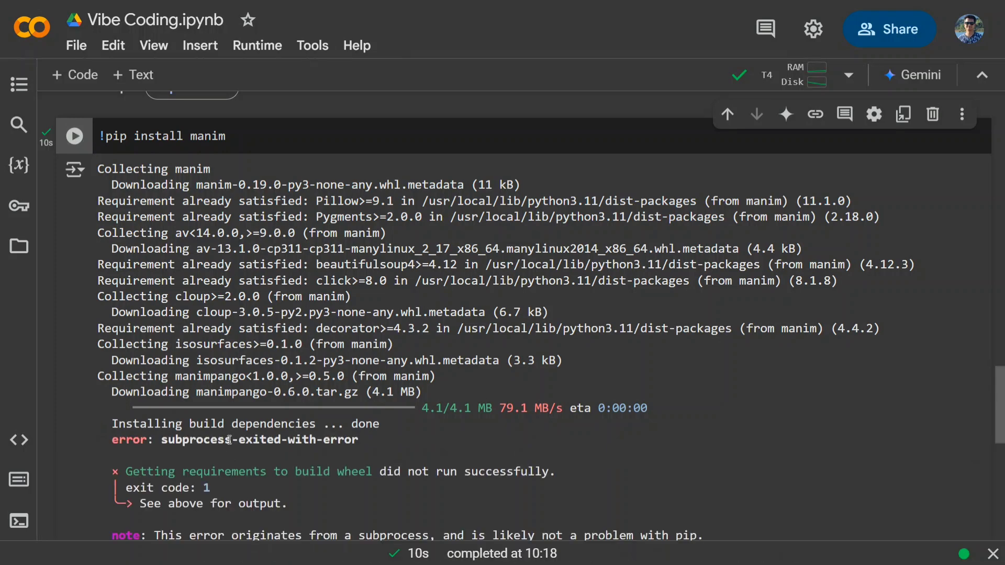
scroll(down, 3)
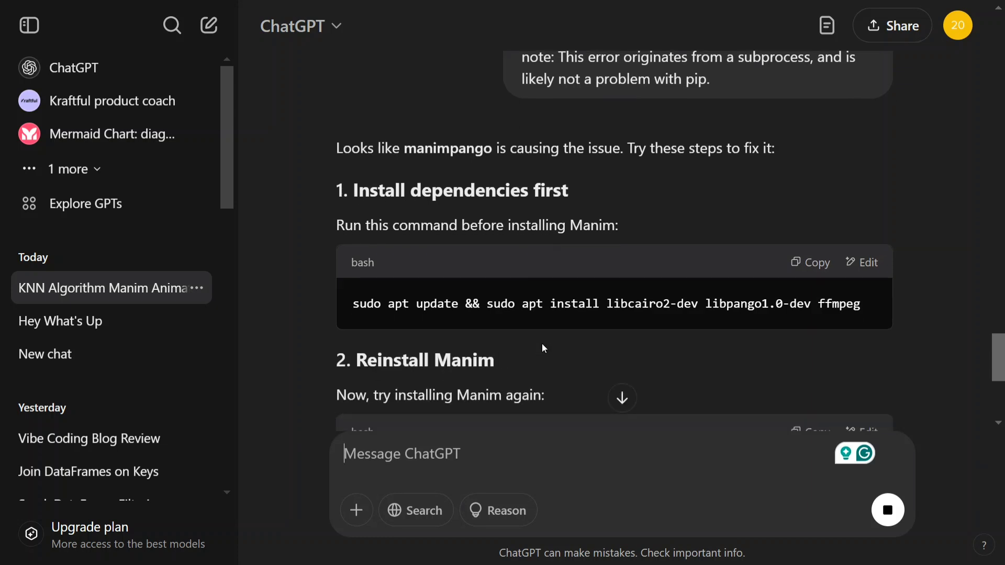
Read the cairo/pango dependency fix and start a new Colab cell for it.
scroll(down, 3)
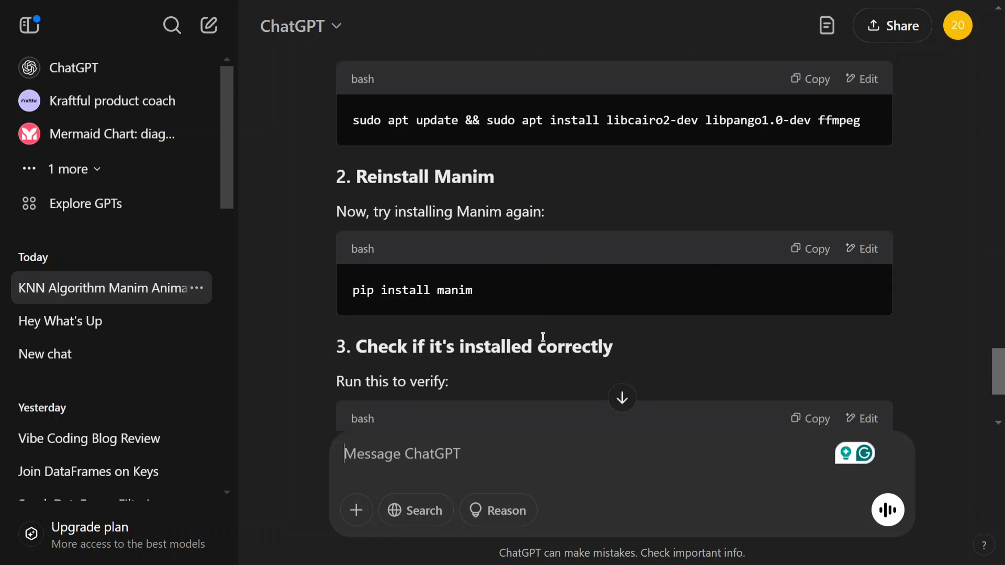
click(810, 78)
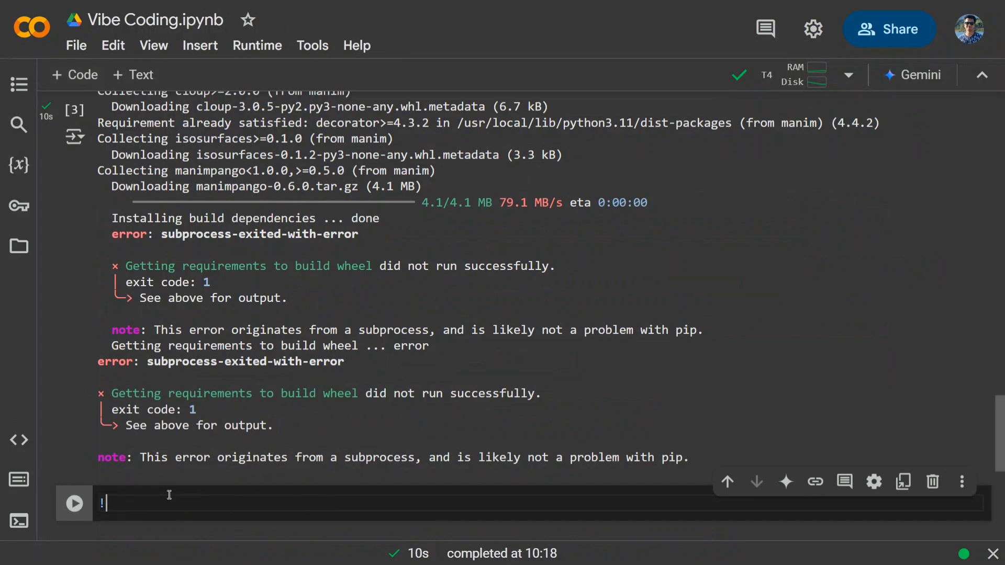
Run 'sudo apt update && sudo apt install libcairo2-dev libpango1.0-dev ffmpeg' and review the render traceback.
text(sudo apt update && sudo apt install libcairo2-dev libpango1.0-dev ffmpeg)
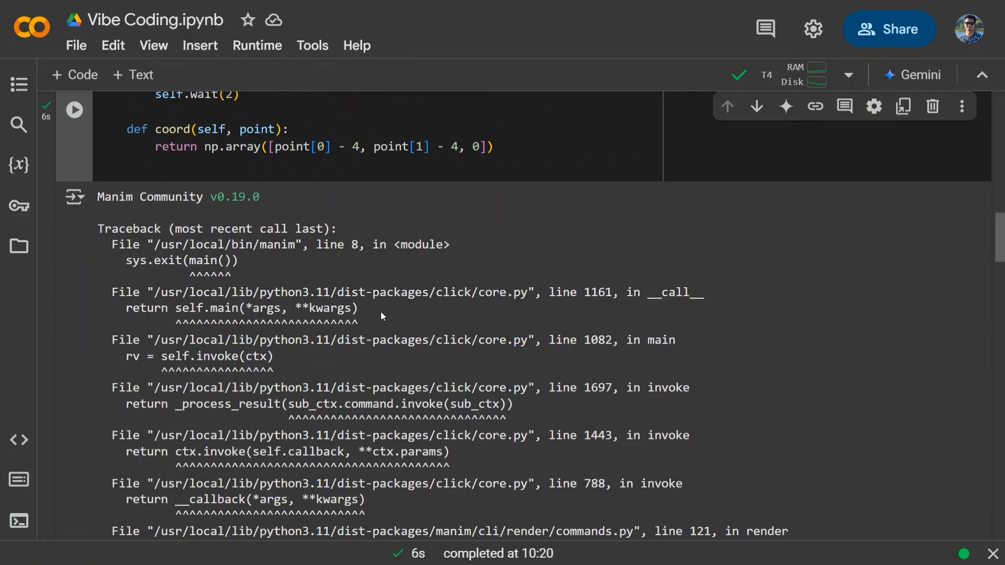
scroll(down, 3)
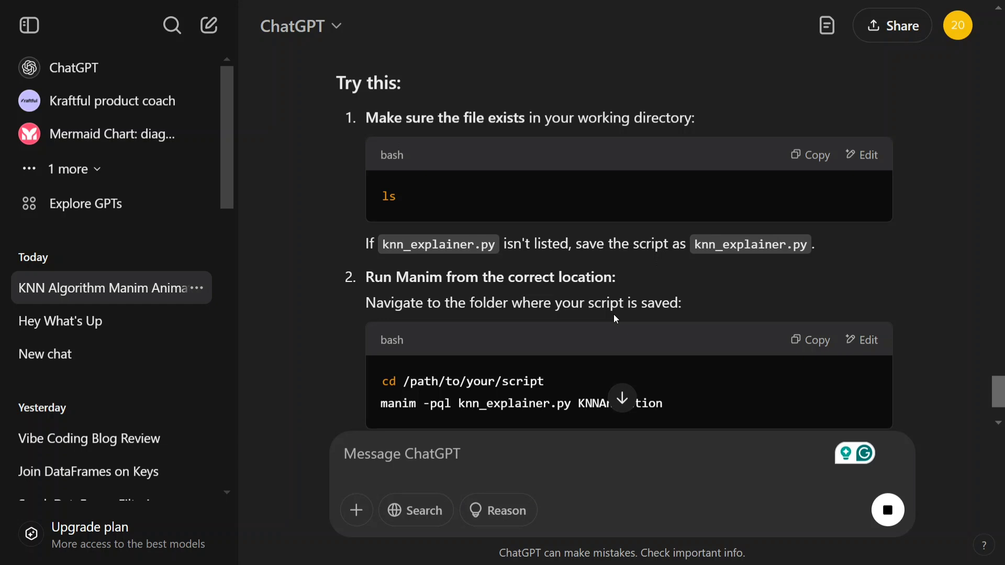
Read the Colab-specific fix: save the script and run !manim -pql knn_explainer.py KNNAnimation.
scroll(down, 3)
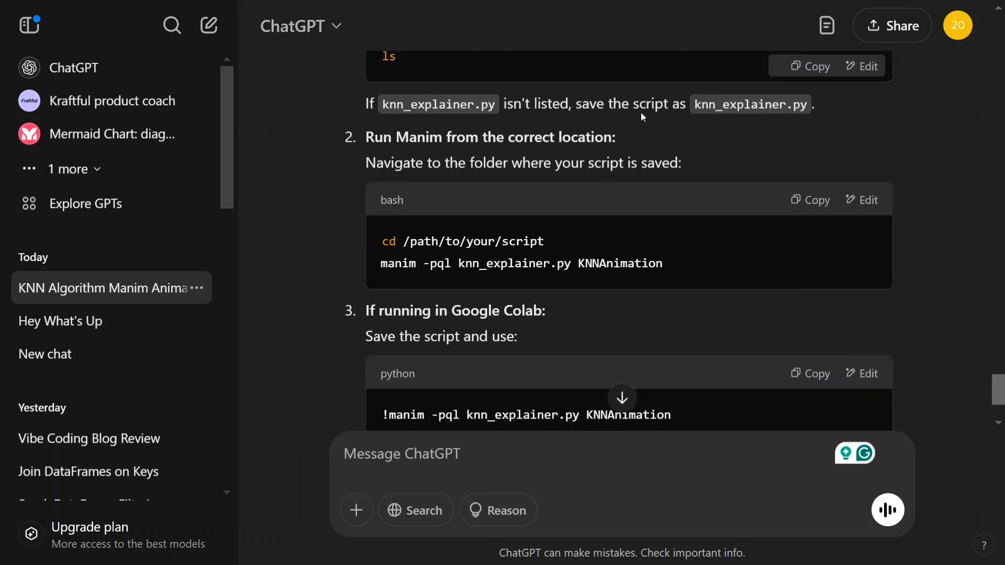
mouse_move(781, 127)
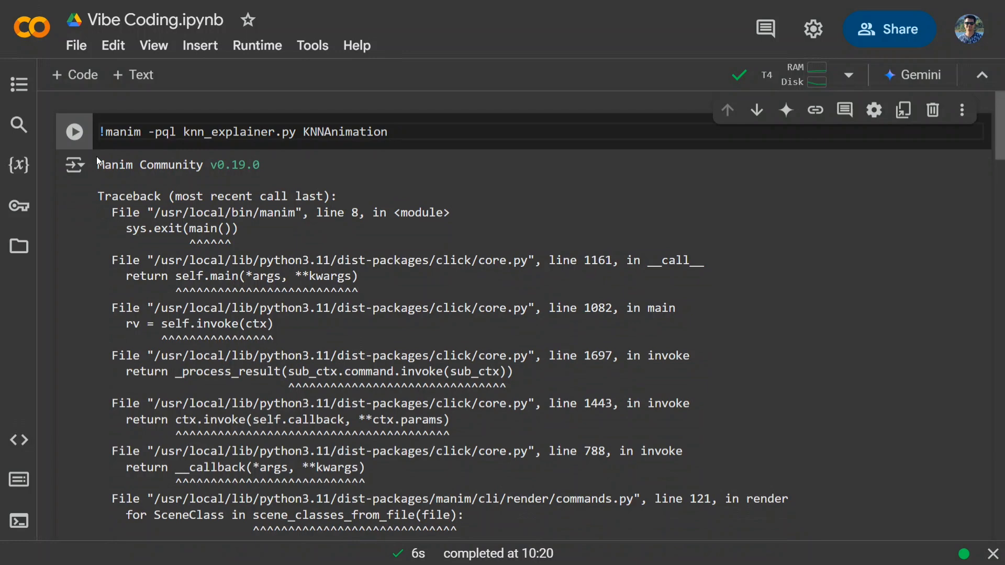
Create knn_explainer.py in session storage with the KNN script, save it and run the render command.
click(19, 246)
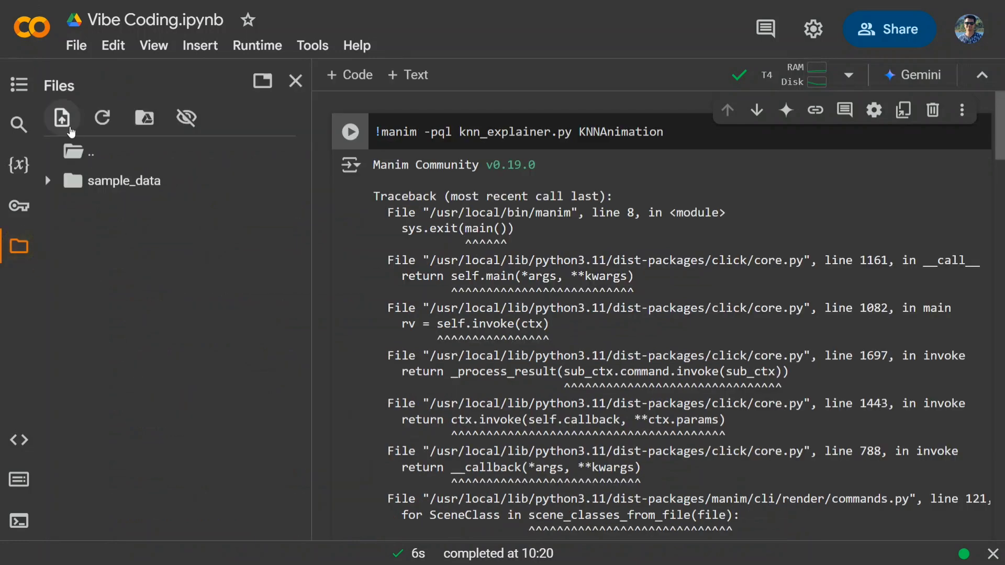
click(62, 117)
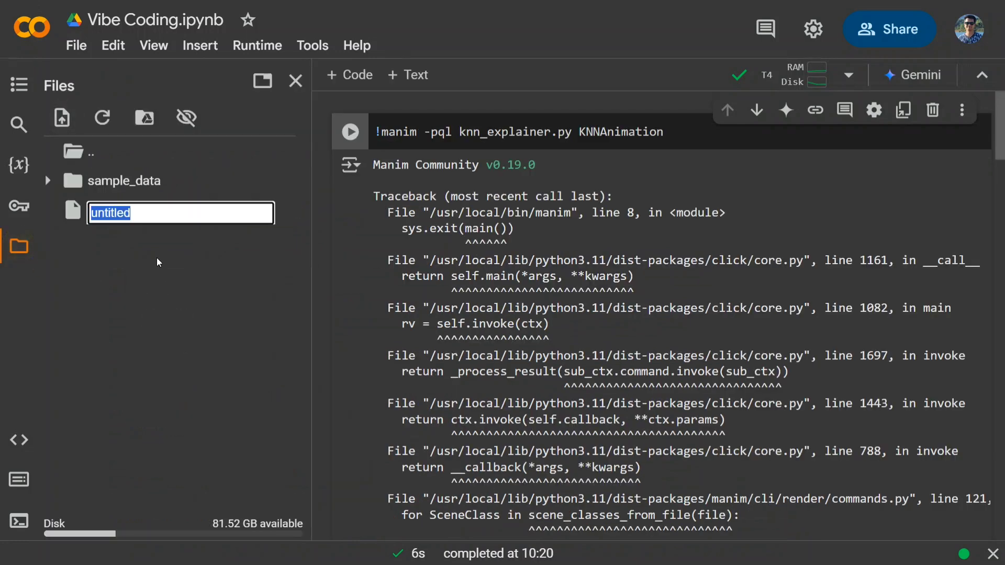
text(knn)
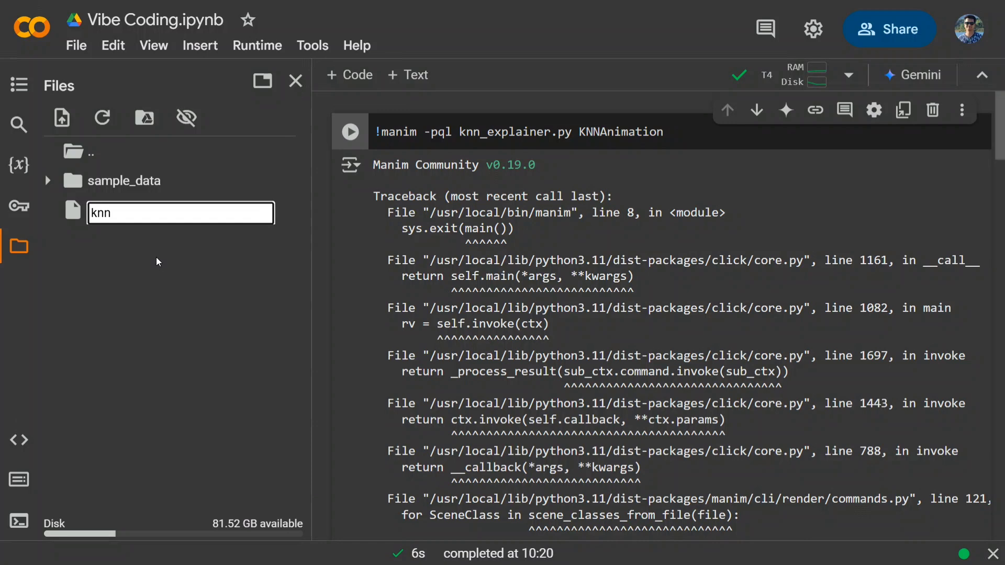
text(_)
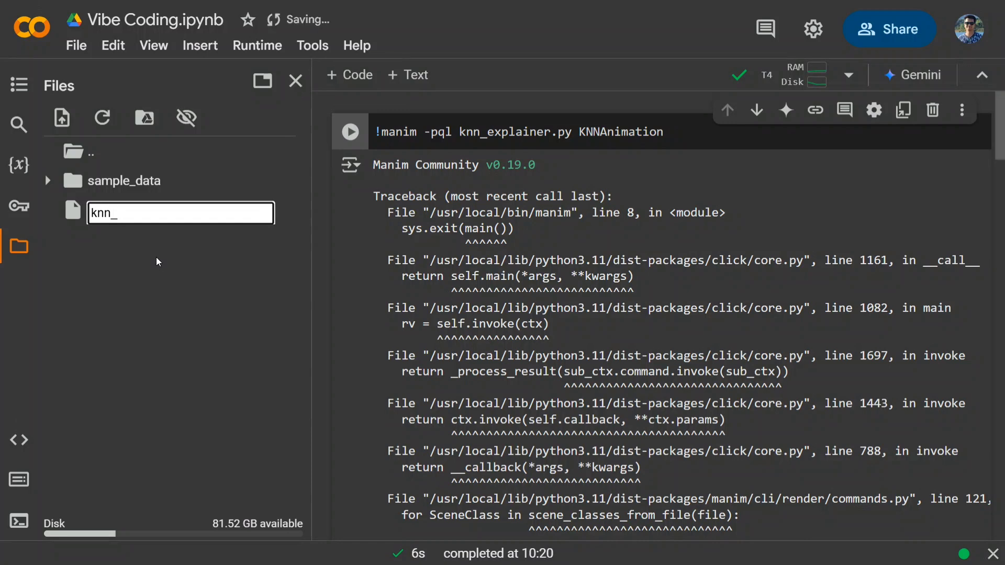
text(expl)
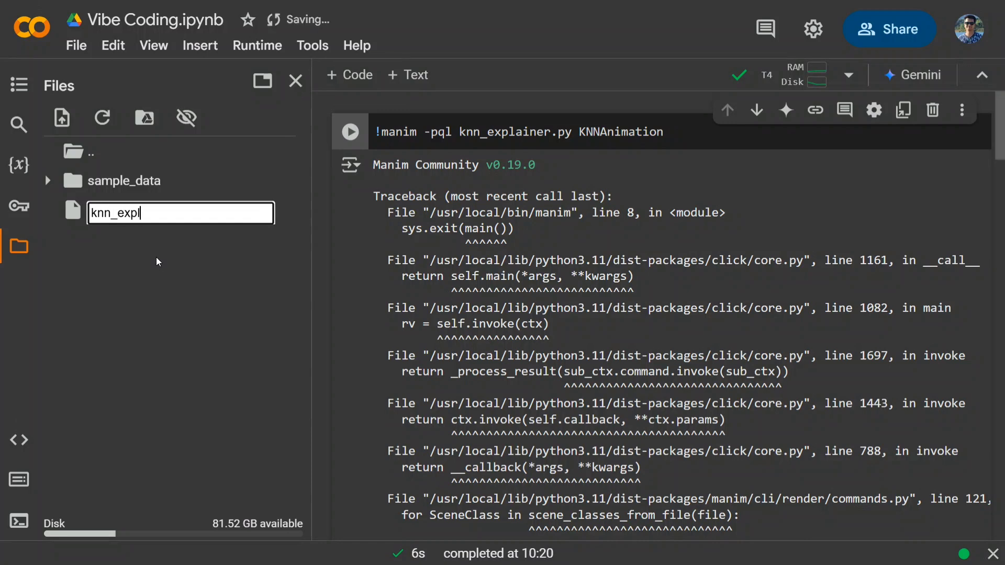
text(ainer.py)
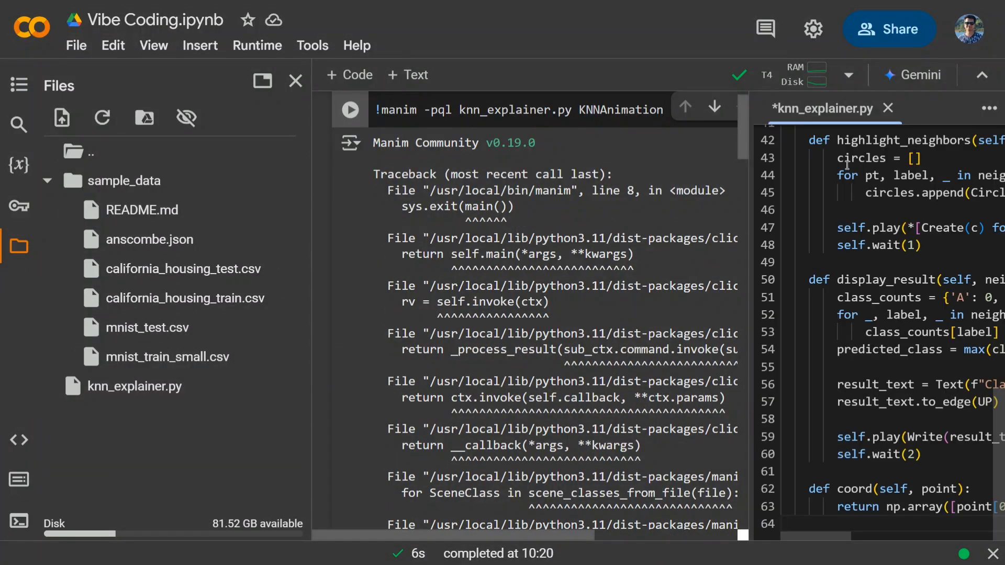
key(ctrl+s)
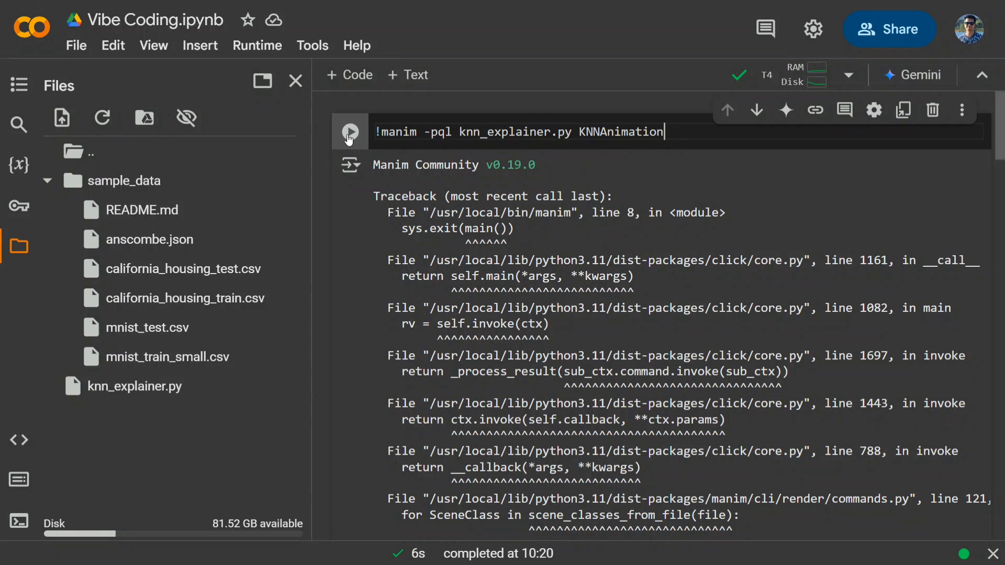
click(350, 132)
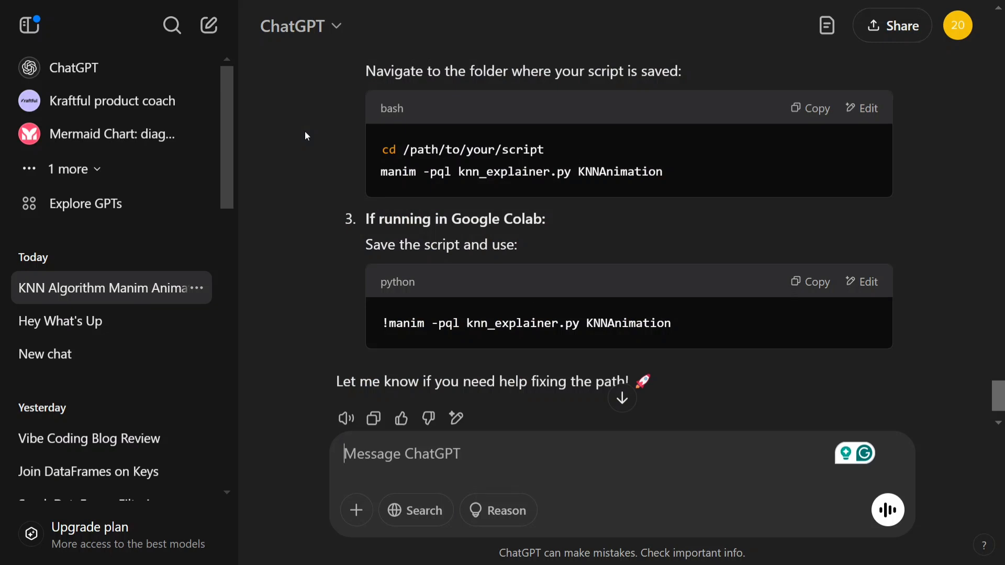
Tell ChatGPT the video is incomplete and take its revised script into knn_explainer.py.
text(the video 1)is incomplete 2) I)
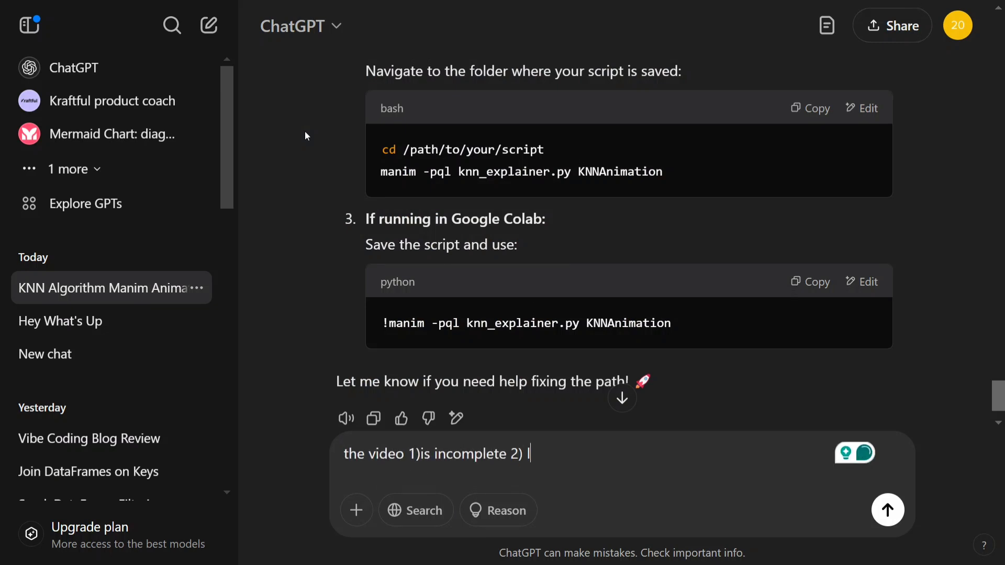
click(886, 509)
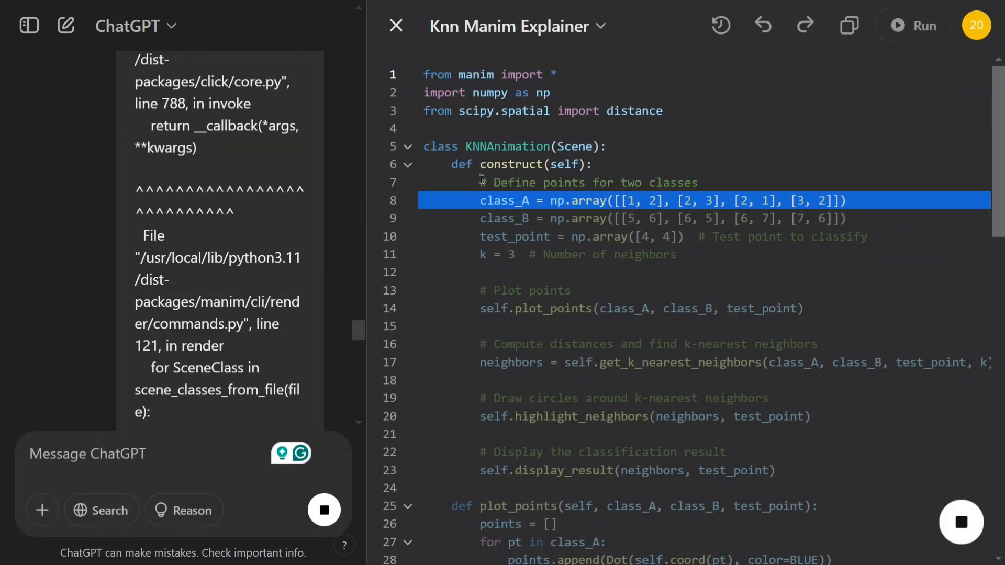
click(640, 308)
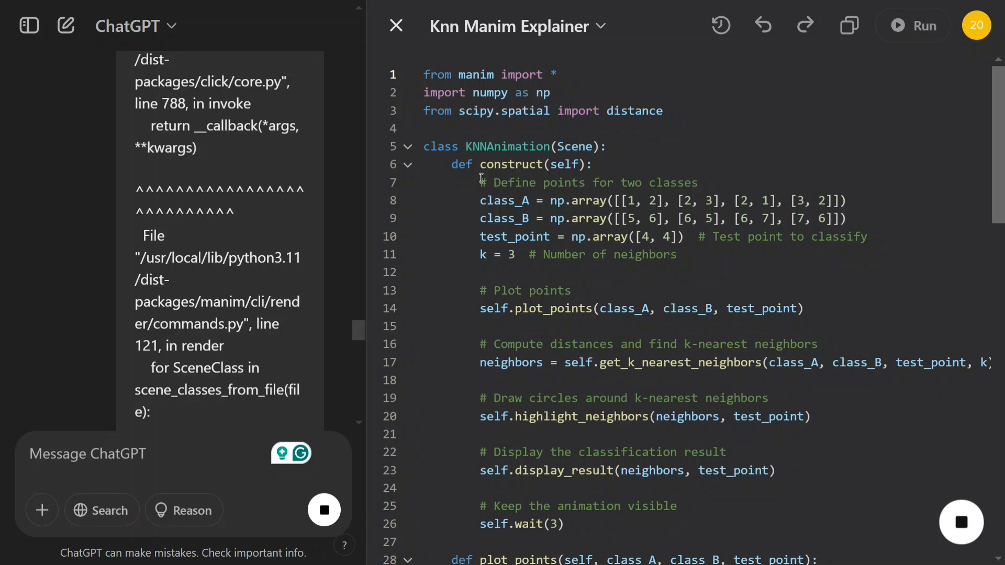
scroll(down, 3)
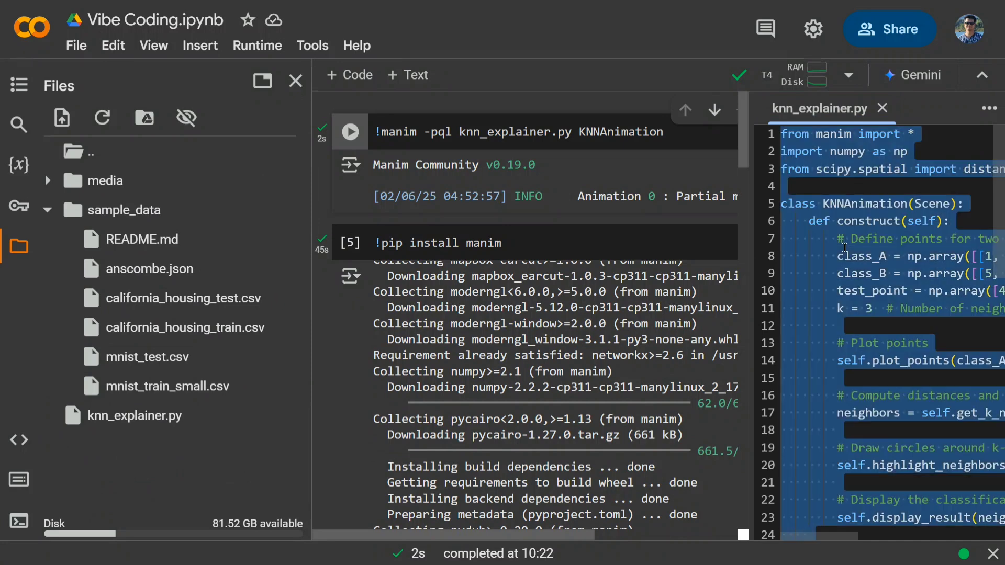
Re-run the !manim -pql render cell for the revised knn_explainer.py.
scroll(down, 3)
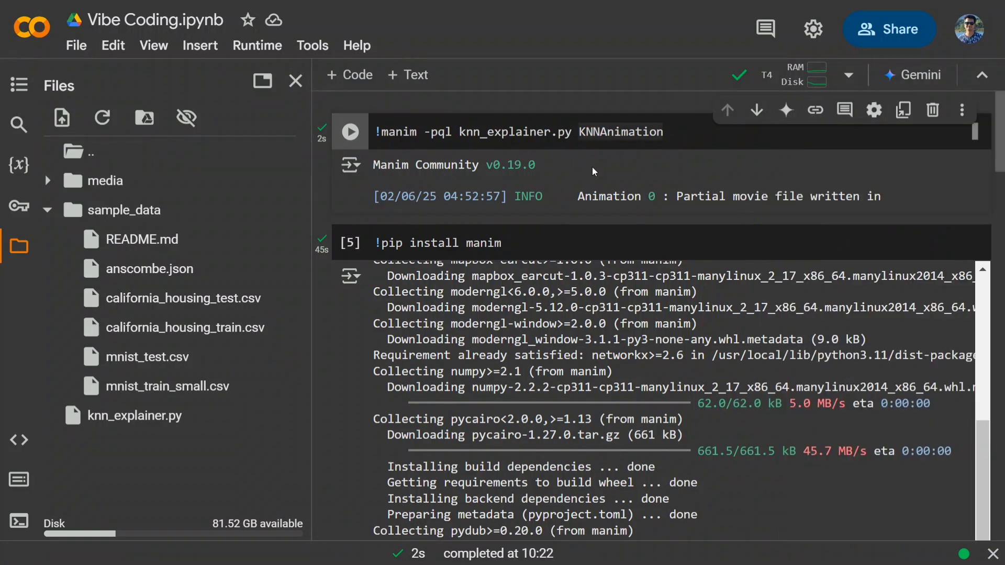
double_click(618, 132)
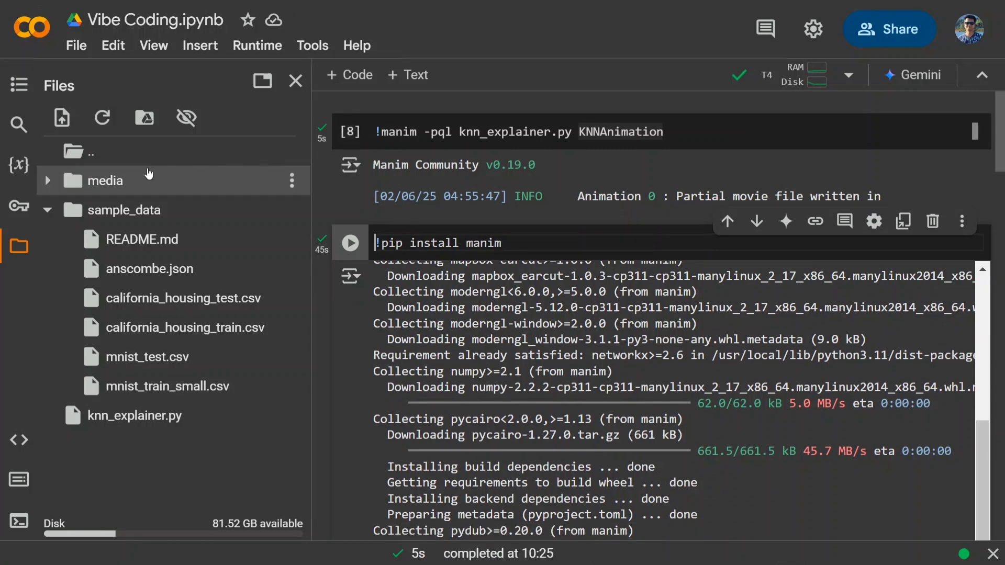
Download the KNNAnimation MP4 from media > videos > knn_explainer > 480p15 to the Desktop.
click(48, 180)
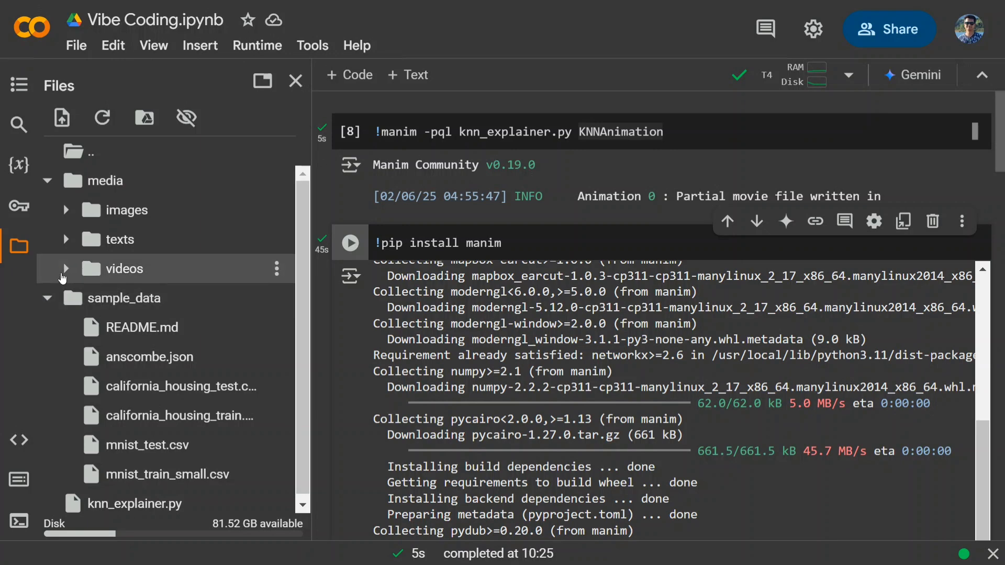
click(66, 269)
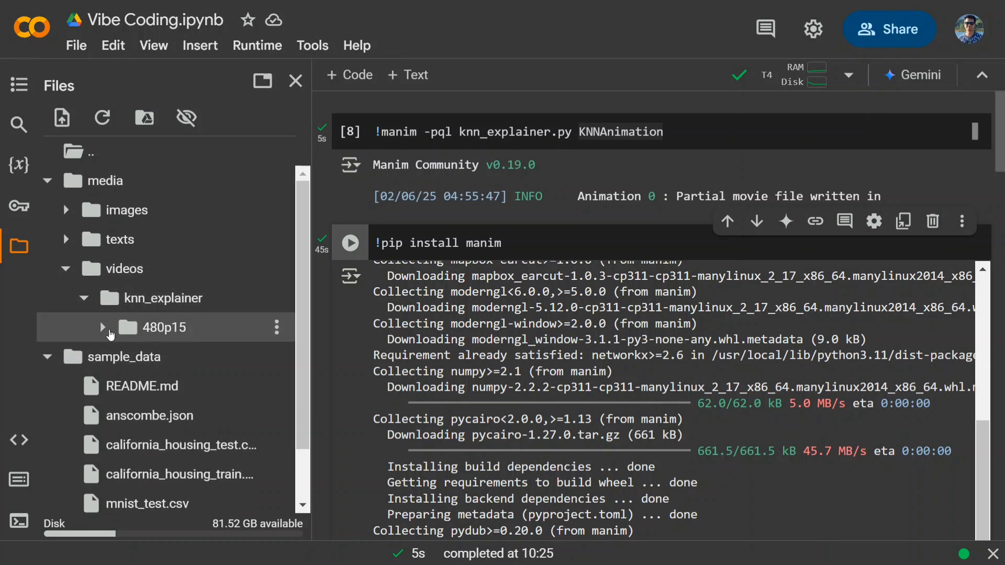
click(100, 327)
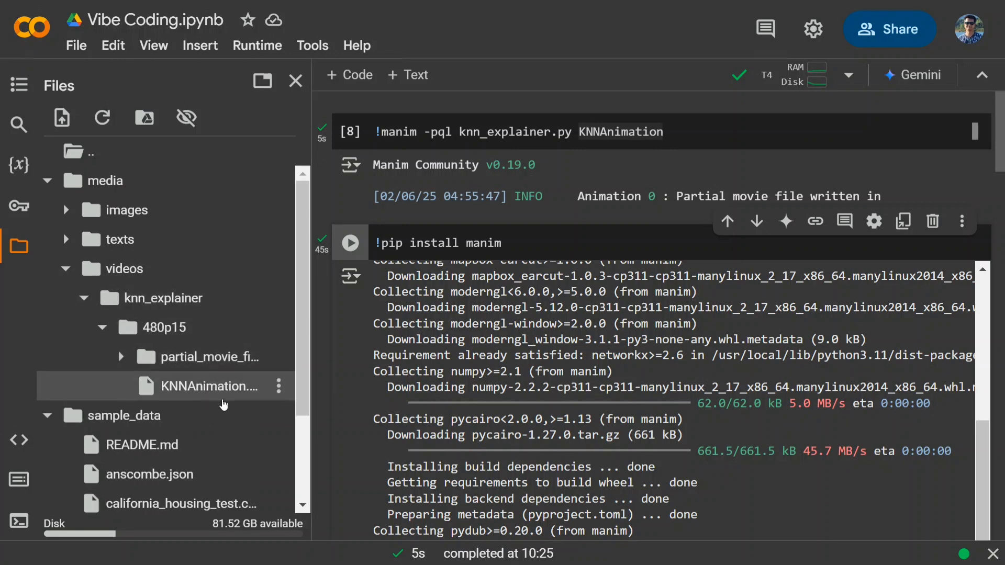
click(277, 386)
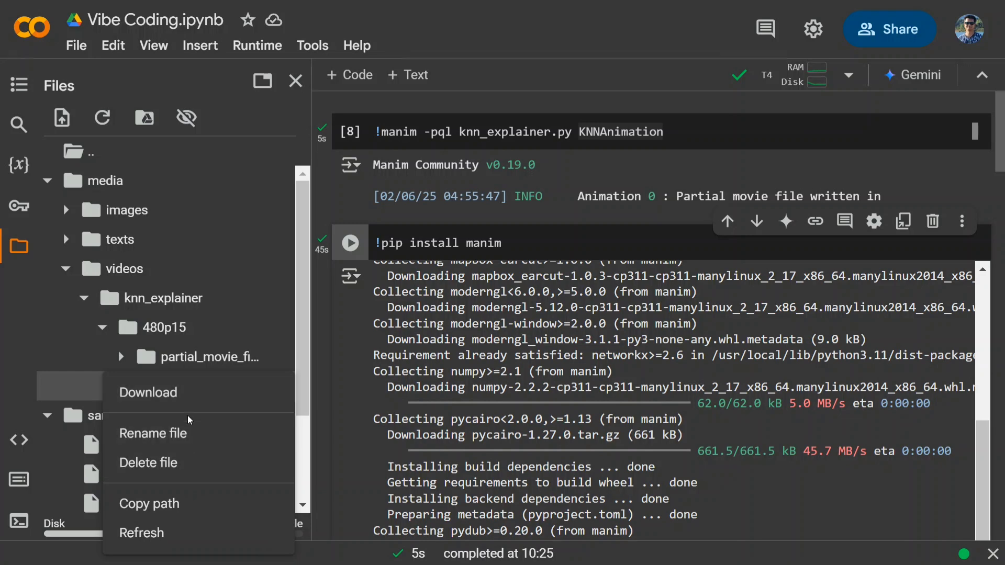
click(147, 392)
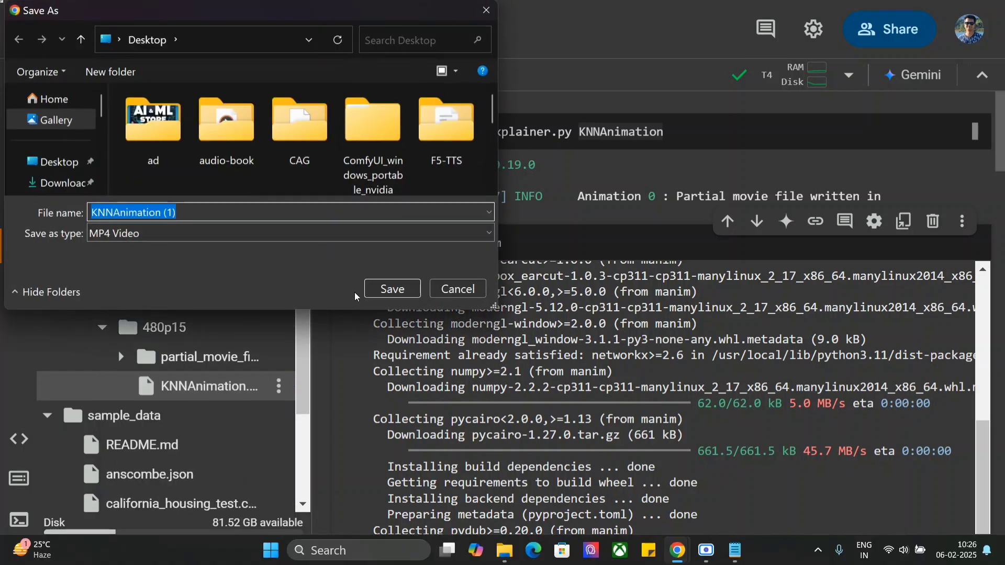
click(391, 289)
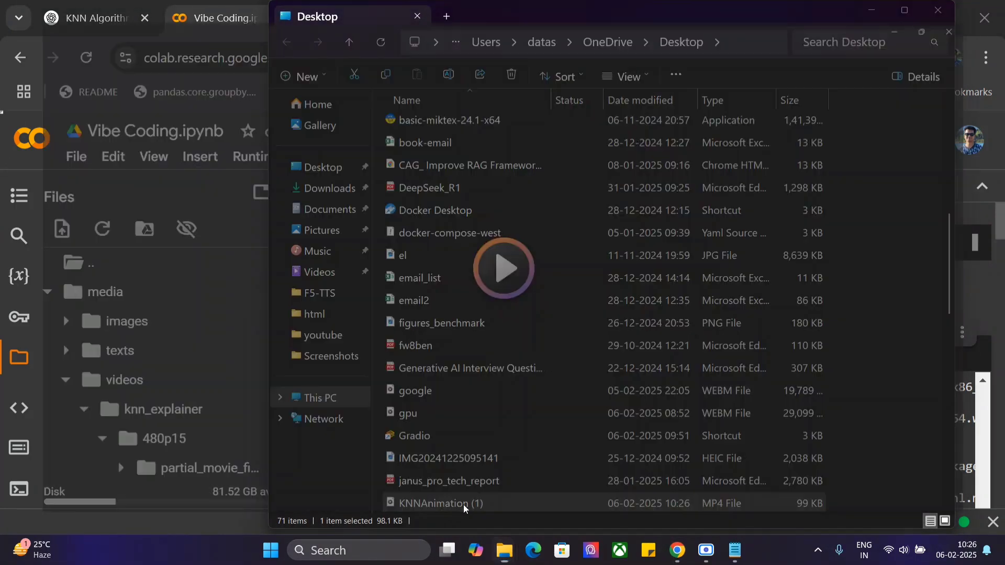
Play KNNAnimation (1).mp4 from the Desktop folder.
double_click(440, 503)
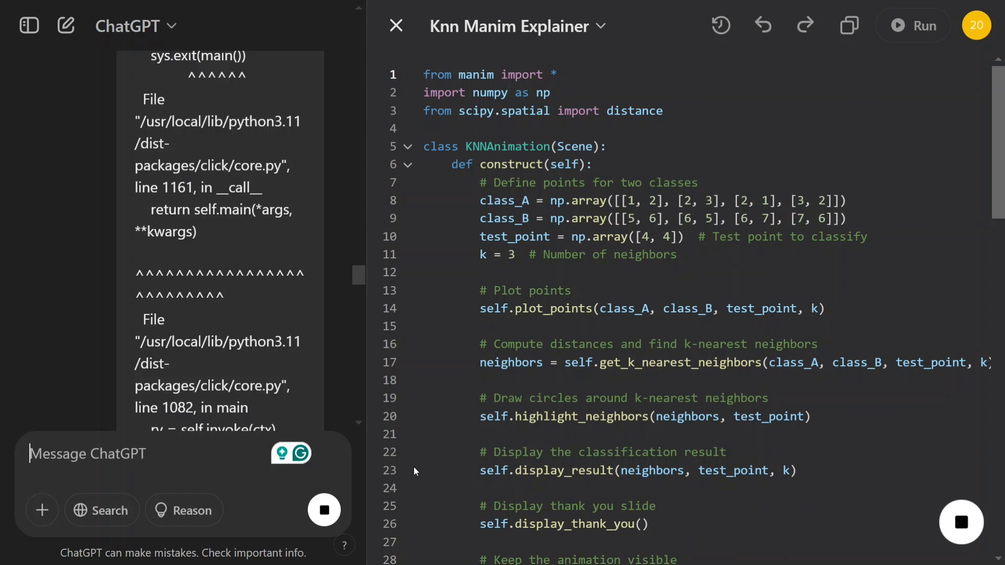
mouse_move(405, 472)
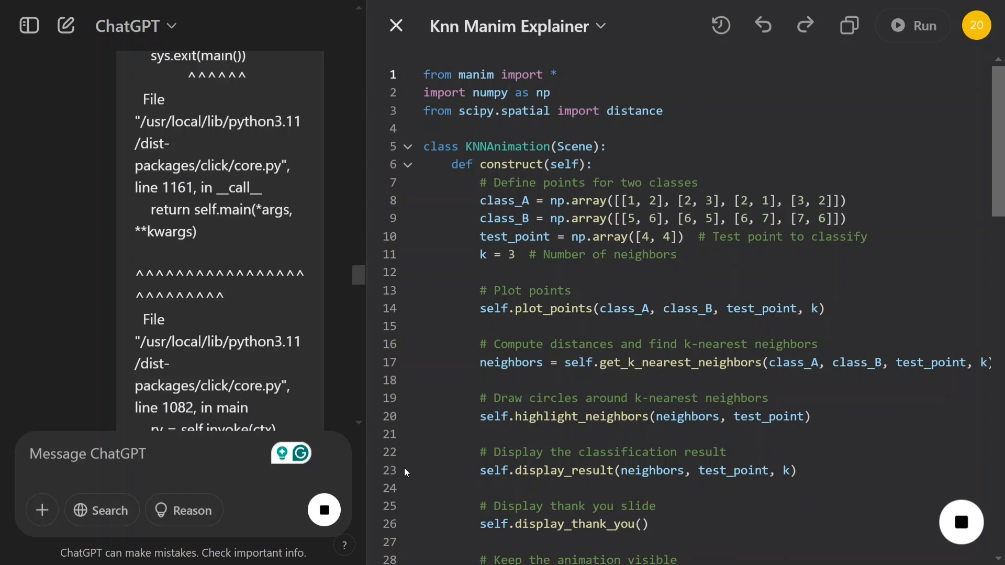
Review ChatGPT's updated KNN script that passes k through and adds a thank-you slide.
scroll(down, 3)
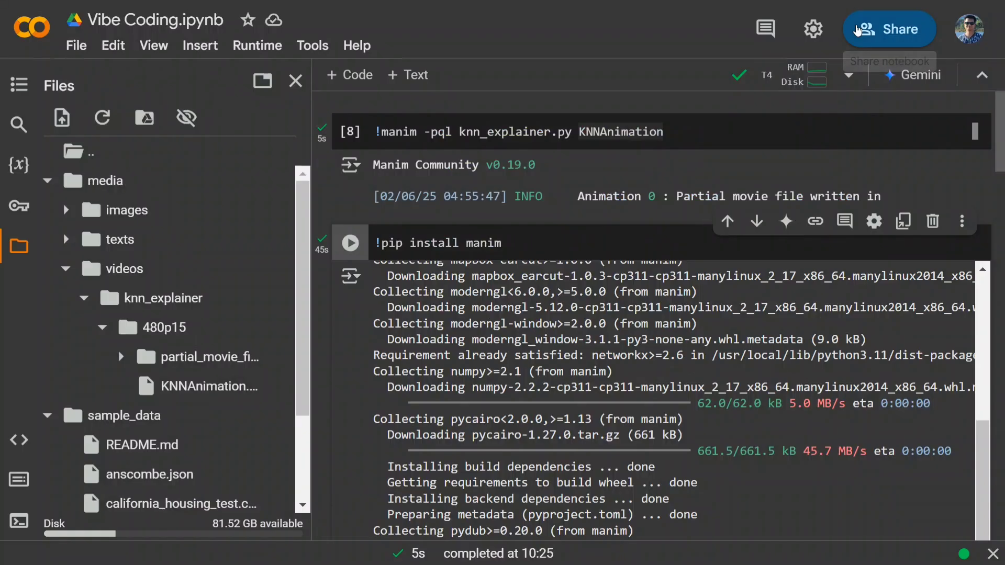
Open knn_explainer.py from the Files panel and start the manim KNNAnimation render again.
scroll(down, 3)
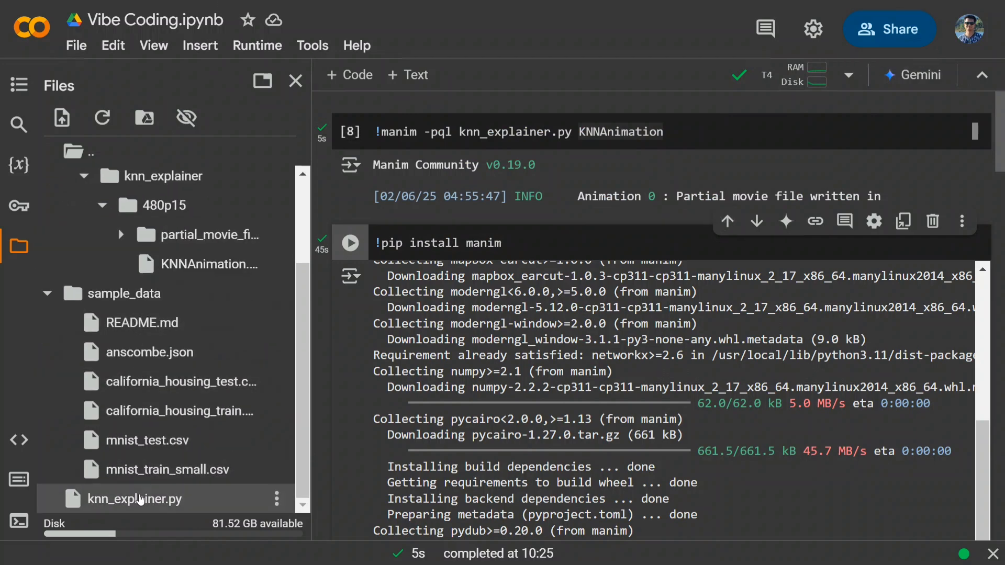
double_click(133, 499)
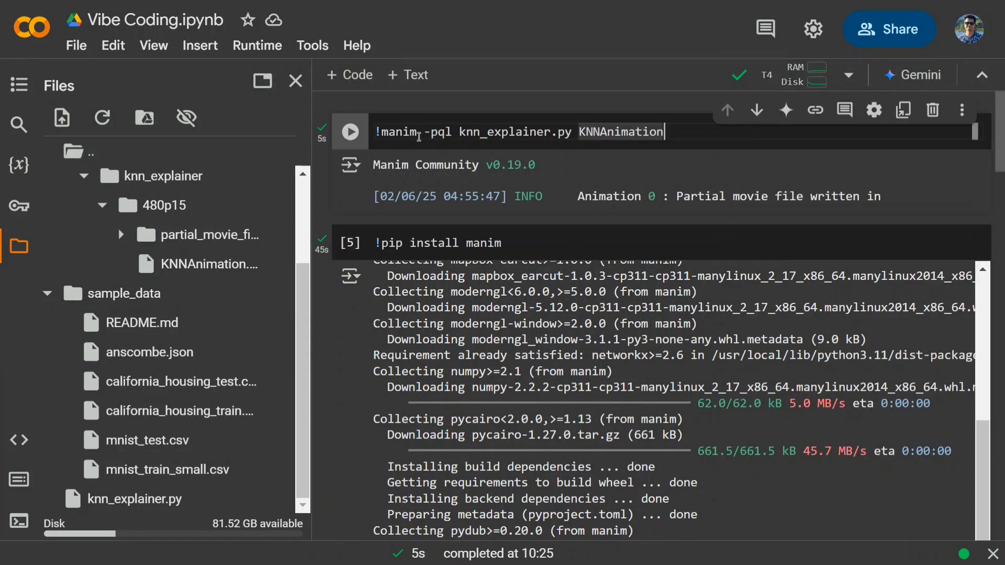
click(350, 132)
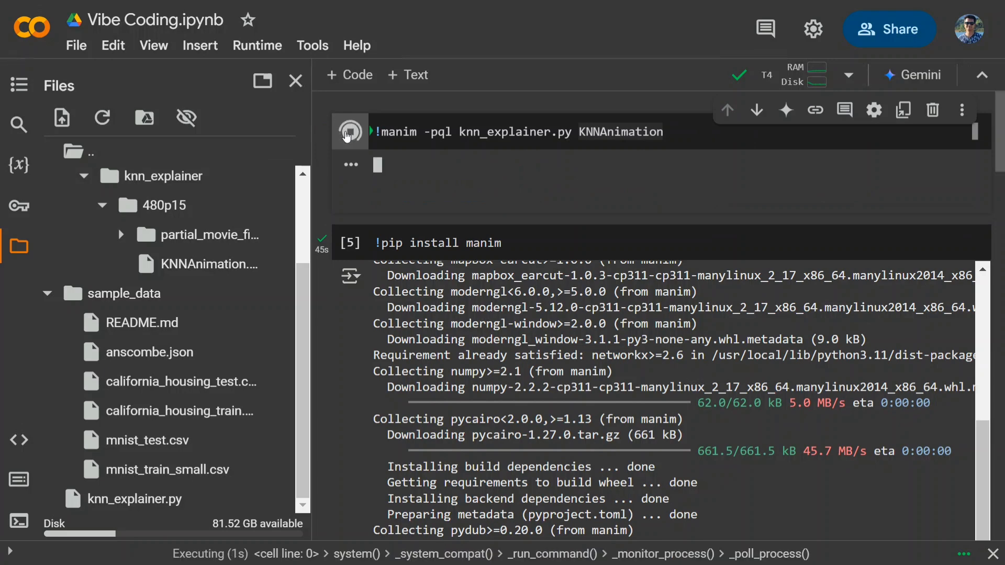